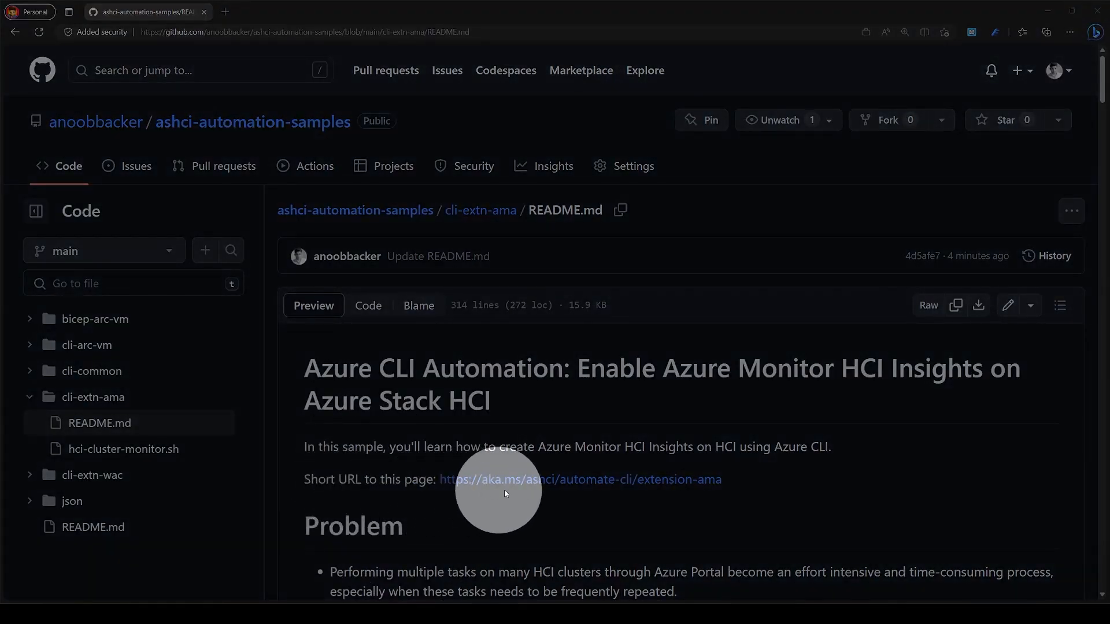
{"action": "mouse_move", "coordinate": [711, 489]}
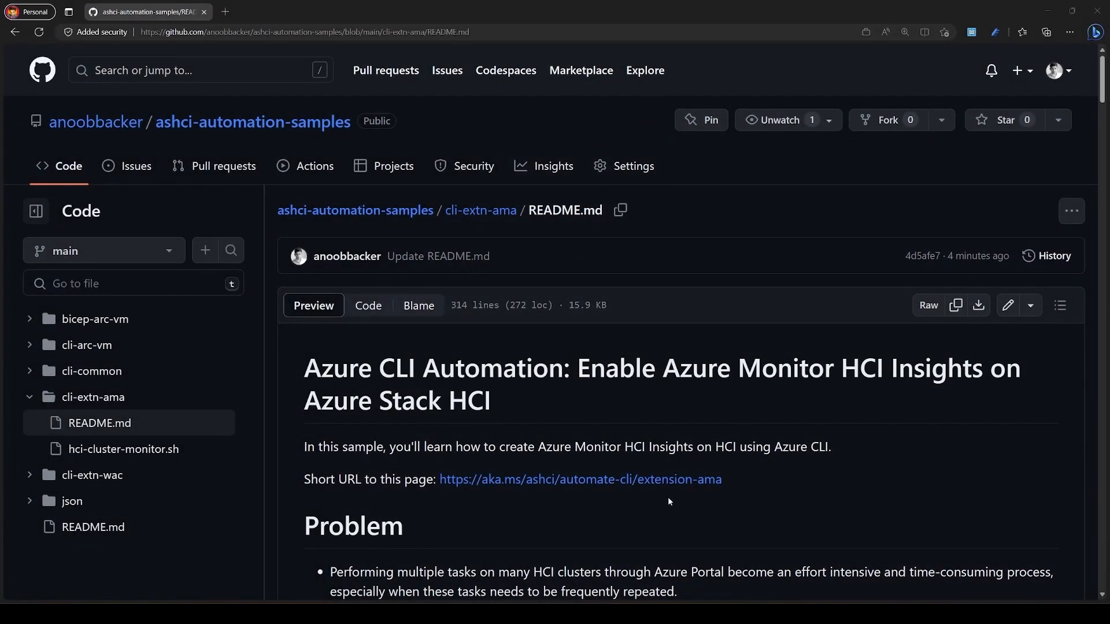
Copy the example dcr.json from the README's Create DCR JSON section.
{"action": "scroll", "scroll_direction": "down", "scroll_amount": 3}
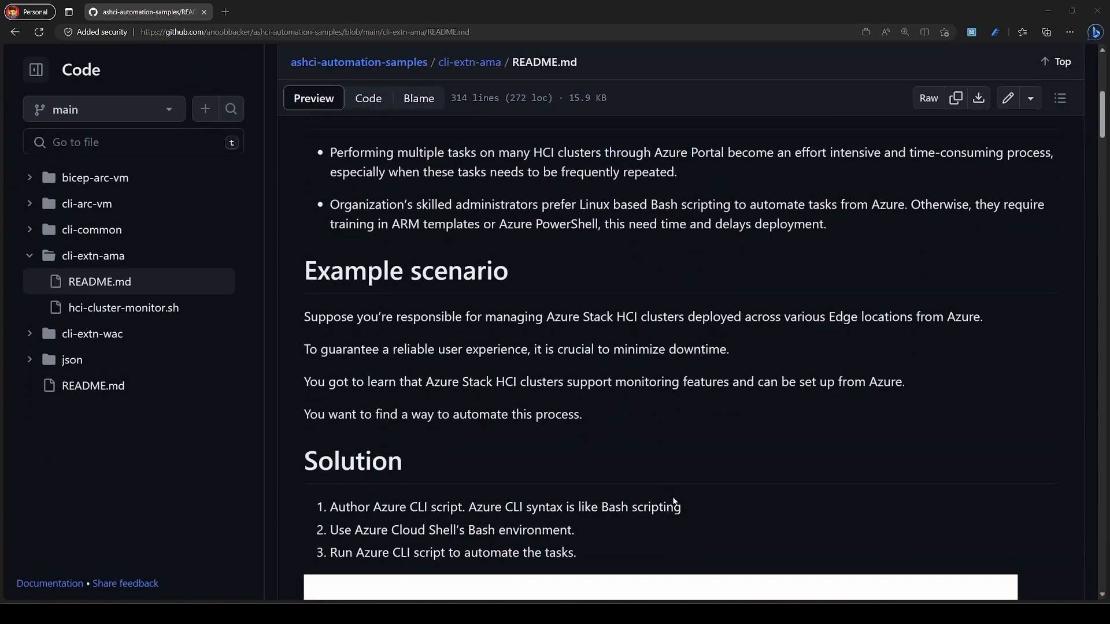
{"action": "scroll", "scroll_direction": "down", "scroll_amount": 3}
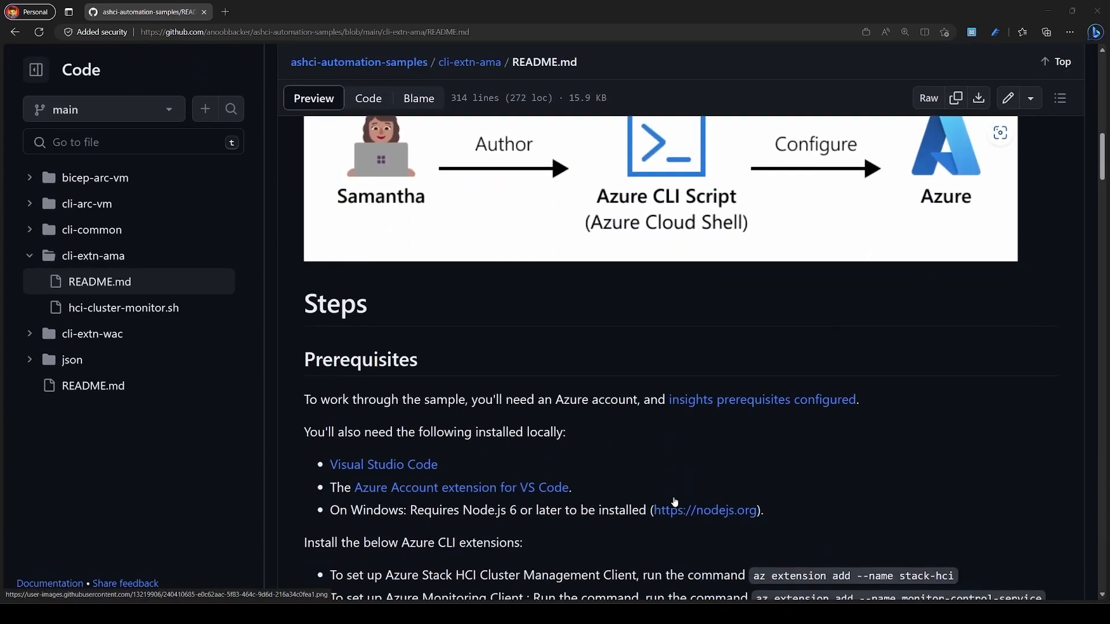
{"action": "scroll", "scroll_direction": "down", "scroll_amount": 3}
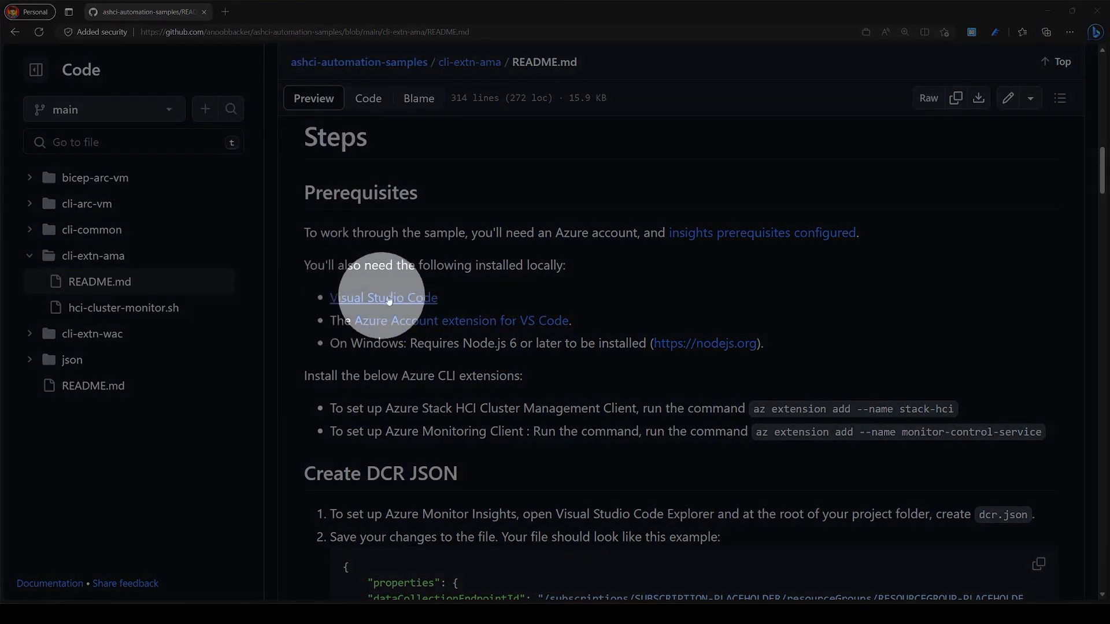
{"action": "mouse_move", "coordinate": [352, 356]}
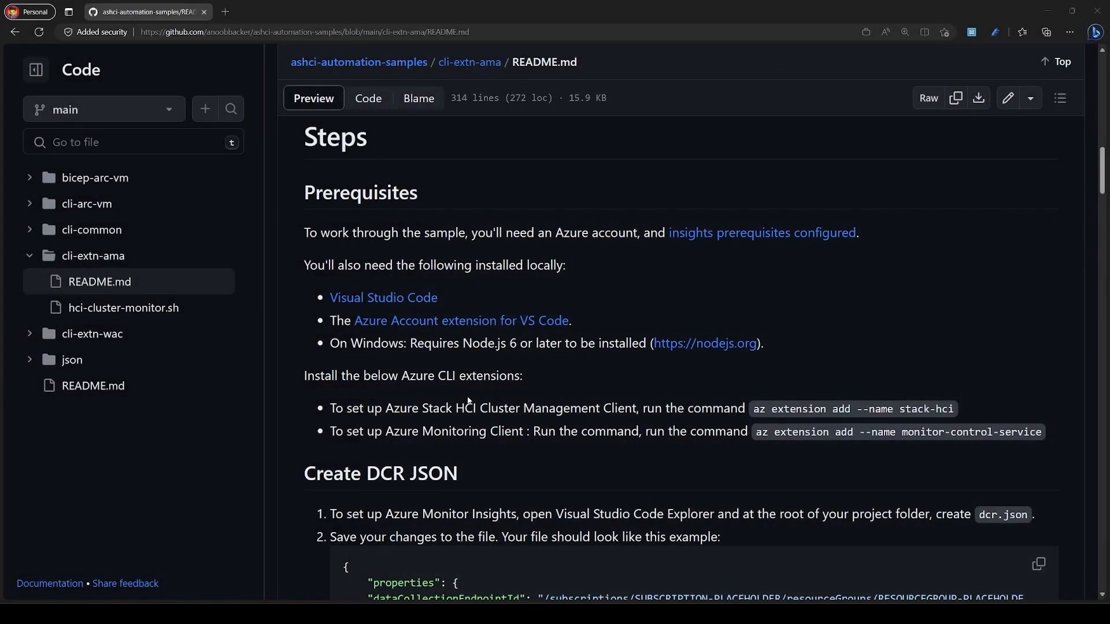
{"action": "scroll", "scroll_direction": "down", "scroll_amount": 3}
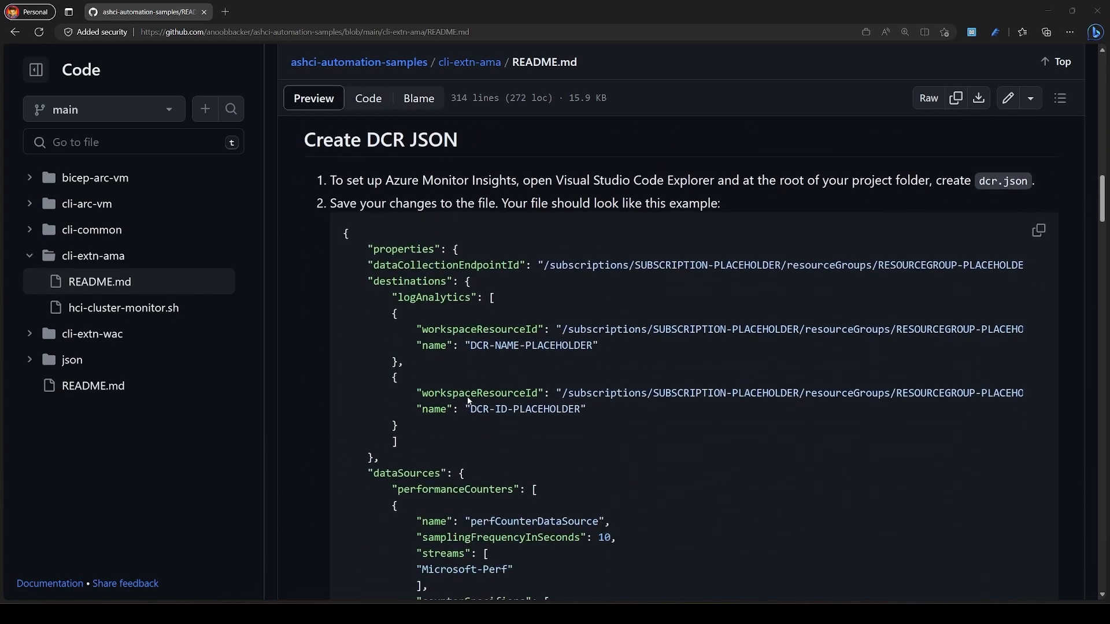
{"action": "mouse_move", "coordinate": [987, 208]}
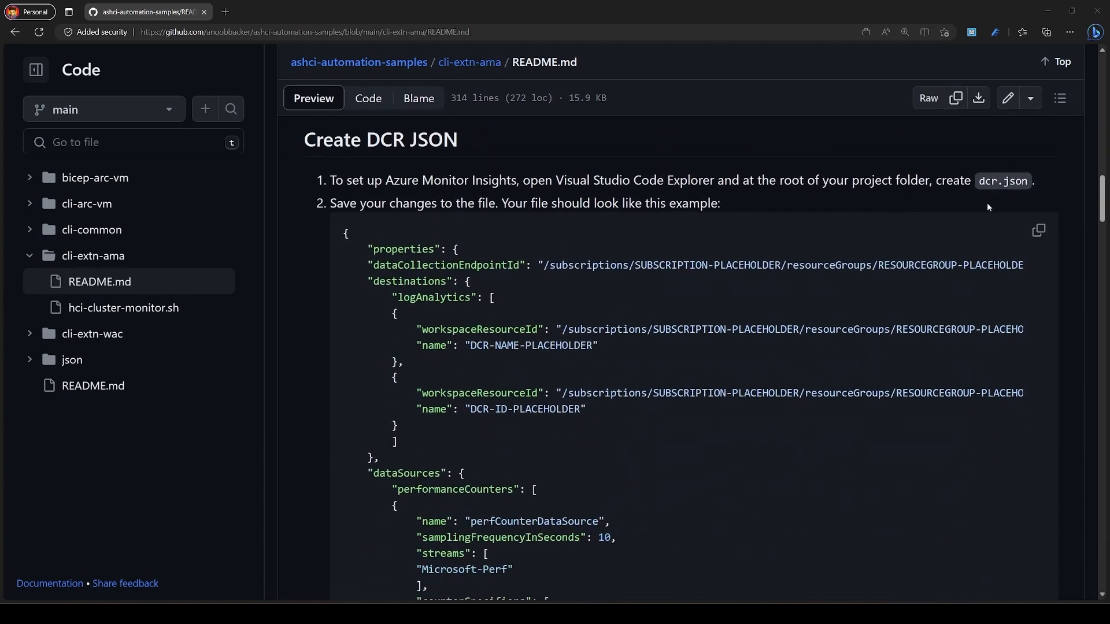
{"action": "left_click", "coordinate": [1039, 230]}
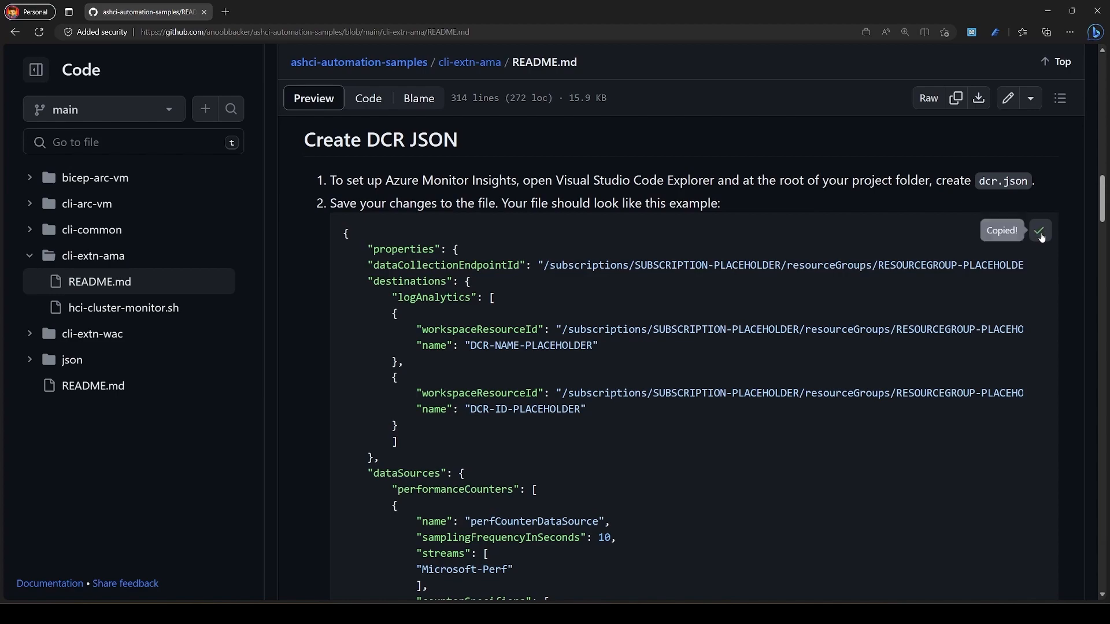
{"action": "key", "text": "Win+Tab"}
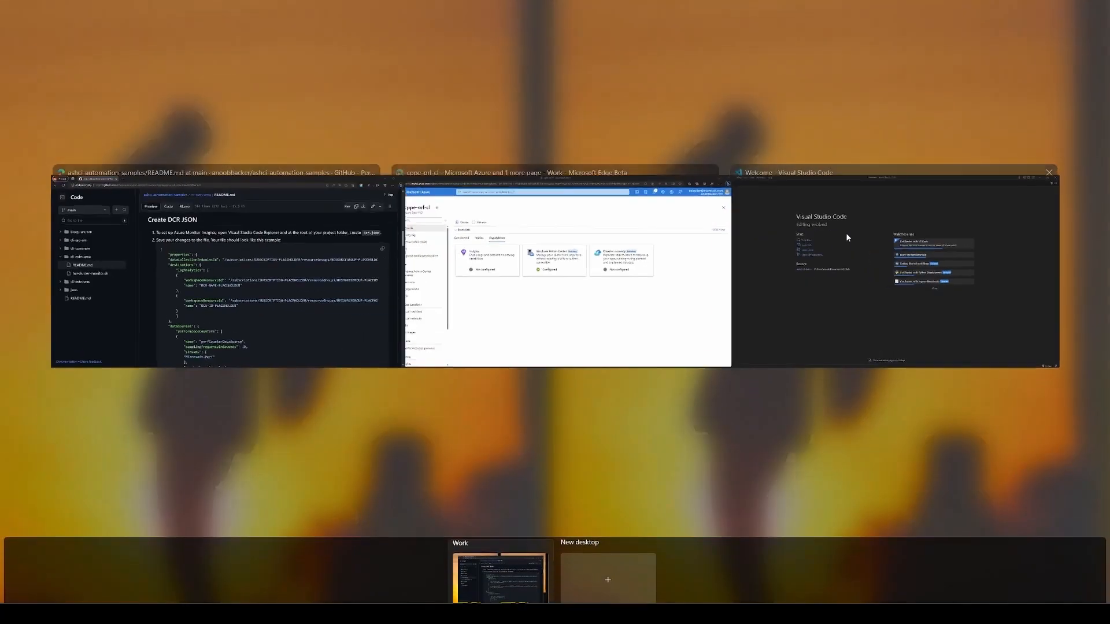
Start a new dcr.json file in the ashci-cli-demo project in VS Code.
{"action": "left_click", "coordinate": [788, 172]}
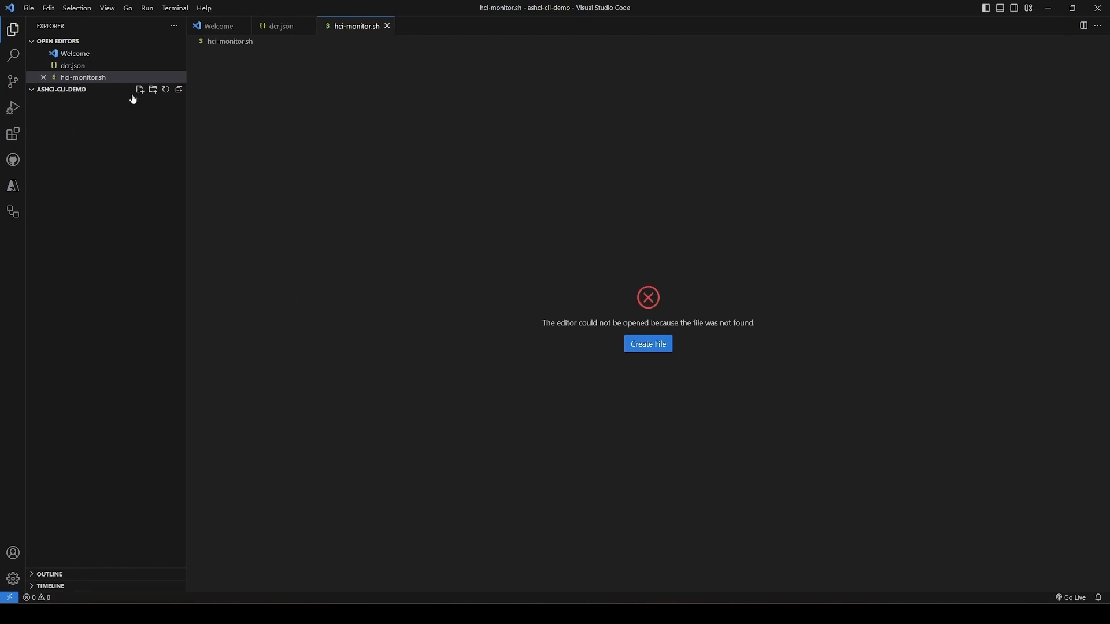
{"action": "type", "text": "dc"}
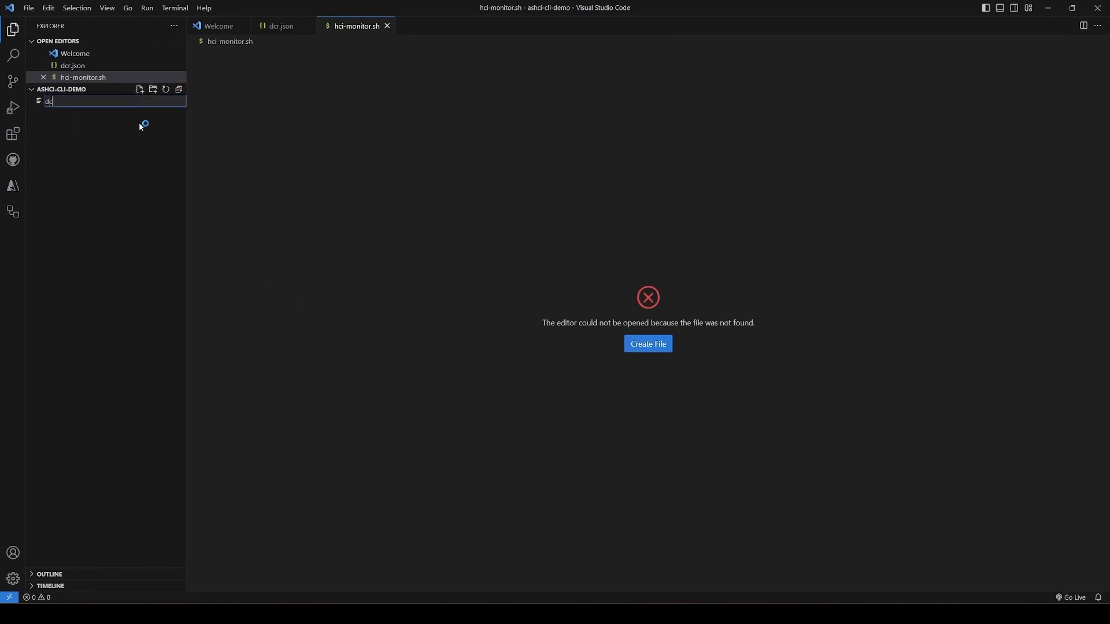
{"action": "type", "text": "r."}
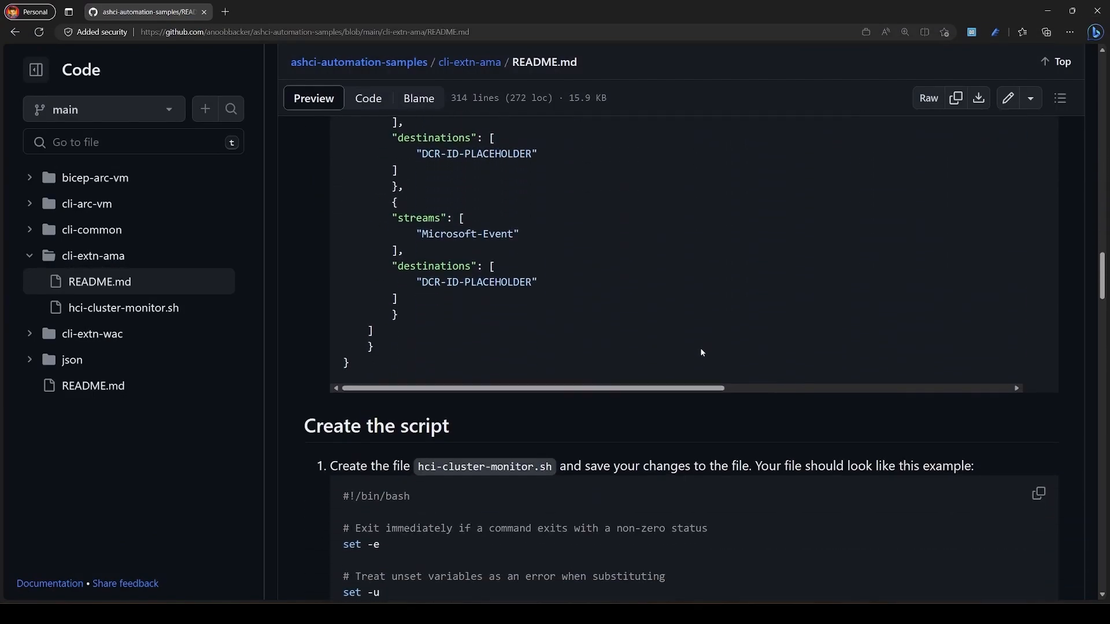
Copy the hci-cluster-monitor.sh example from the README's Create the script section.
{"action": "scroll", "scroll_direction": "down", "scroll_amount": 3}
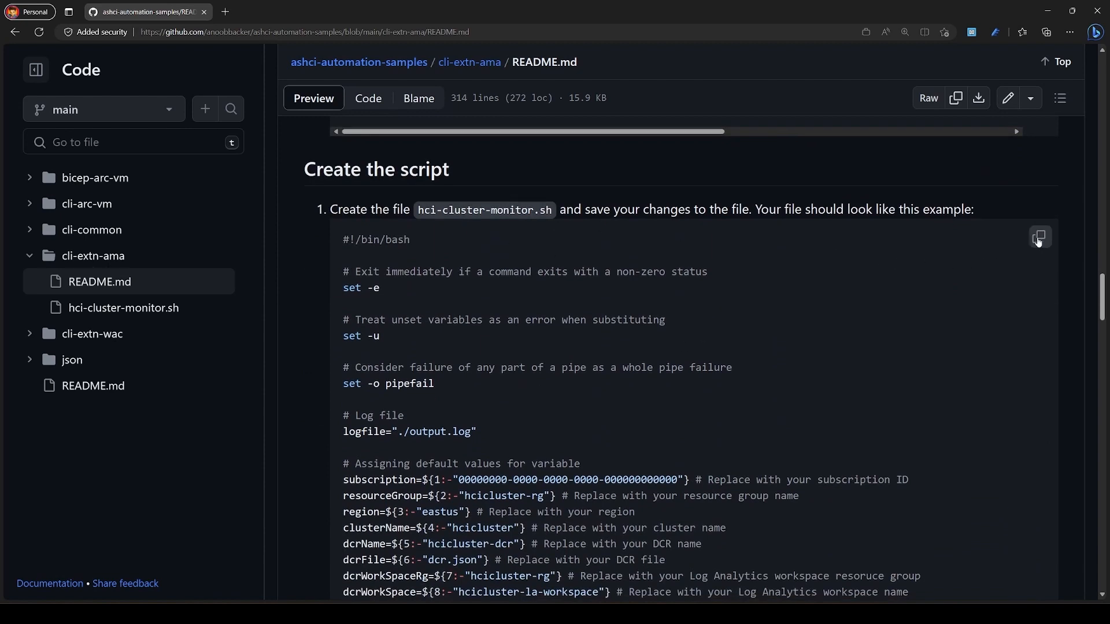
{"action": "left_click", "coordinate": [1039, 237]}
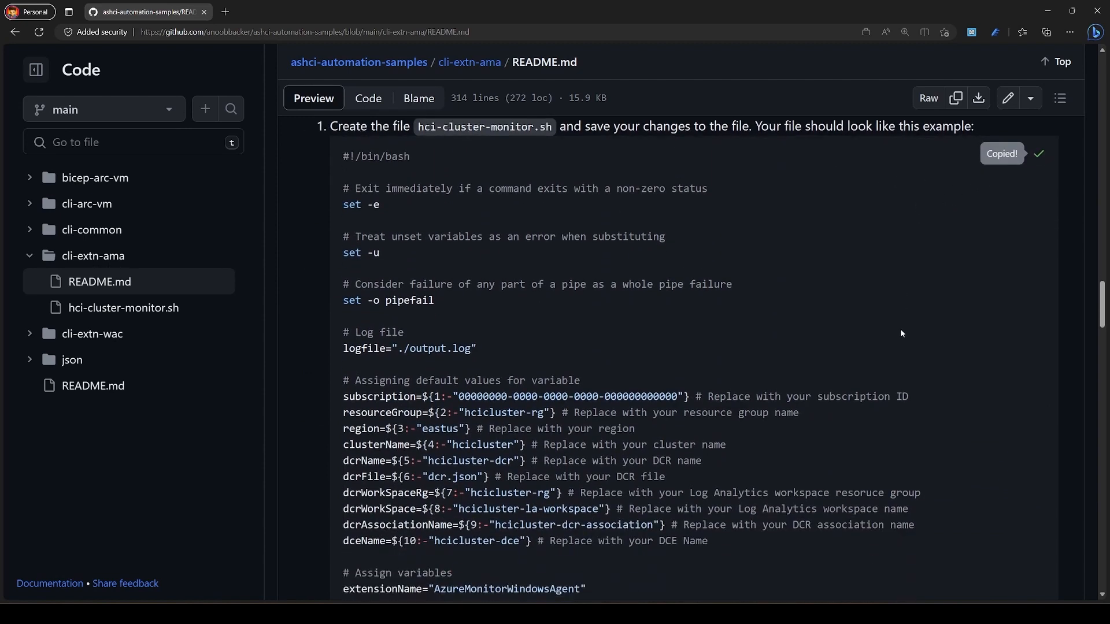
{"action": "mouse_move", "coordinate": [843, 360]}
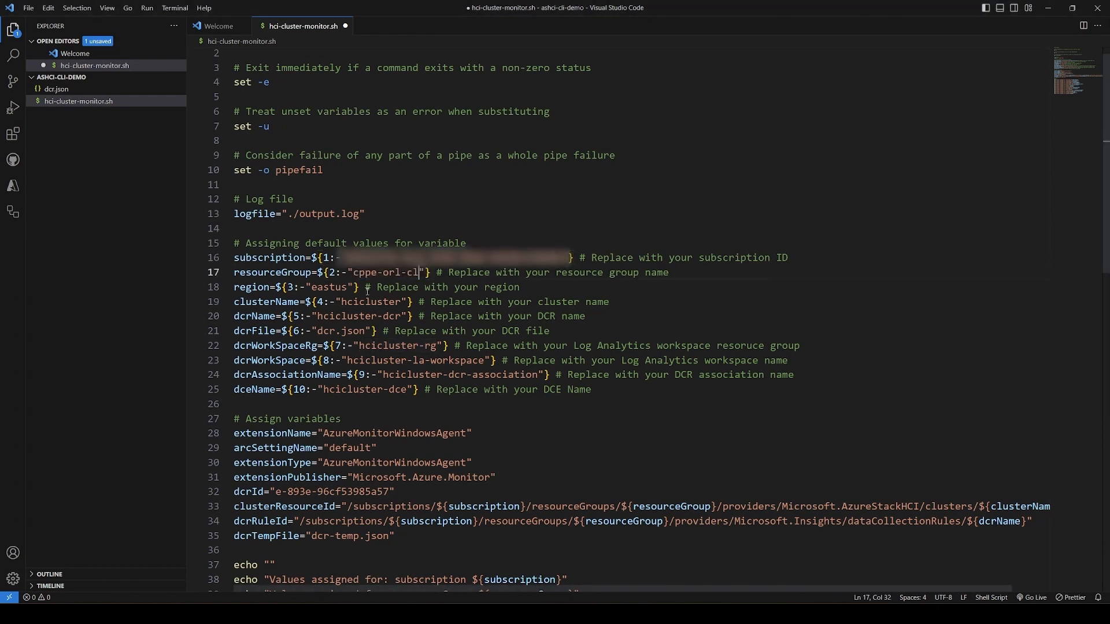
Replace the script's default resource group value with cppe-orl-cl.
{"action": "double_click", "coordinate": [398, 345]}
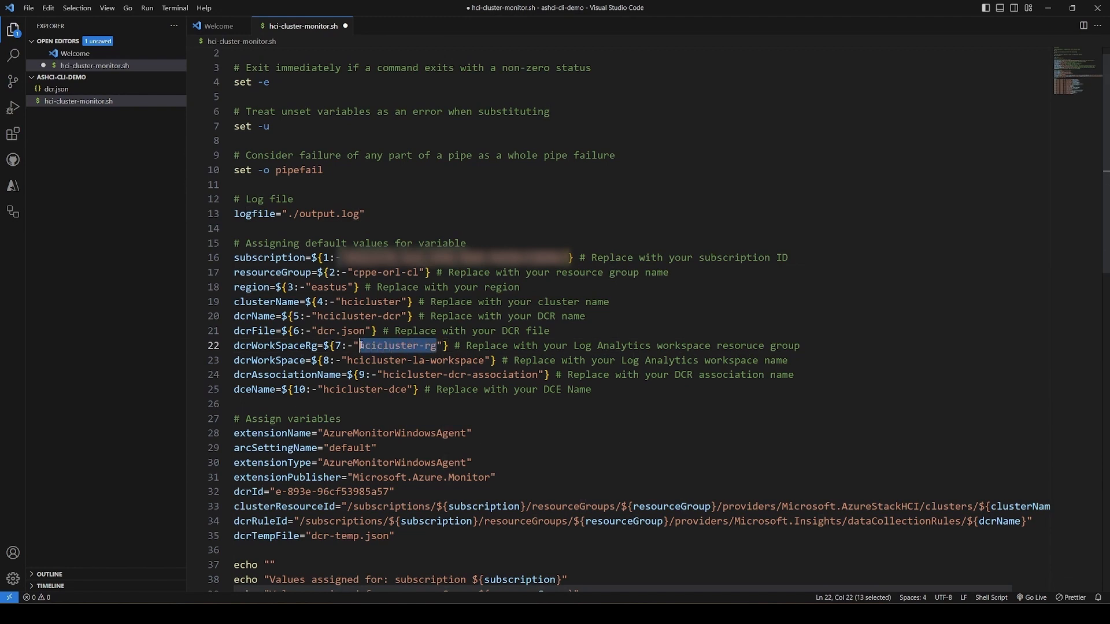
{"action": "type", "text": "cppe-orl-cl"}
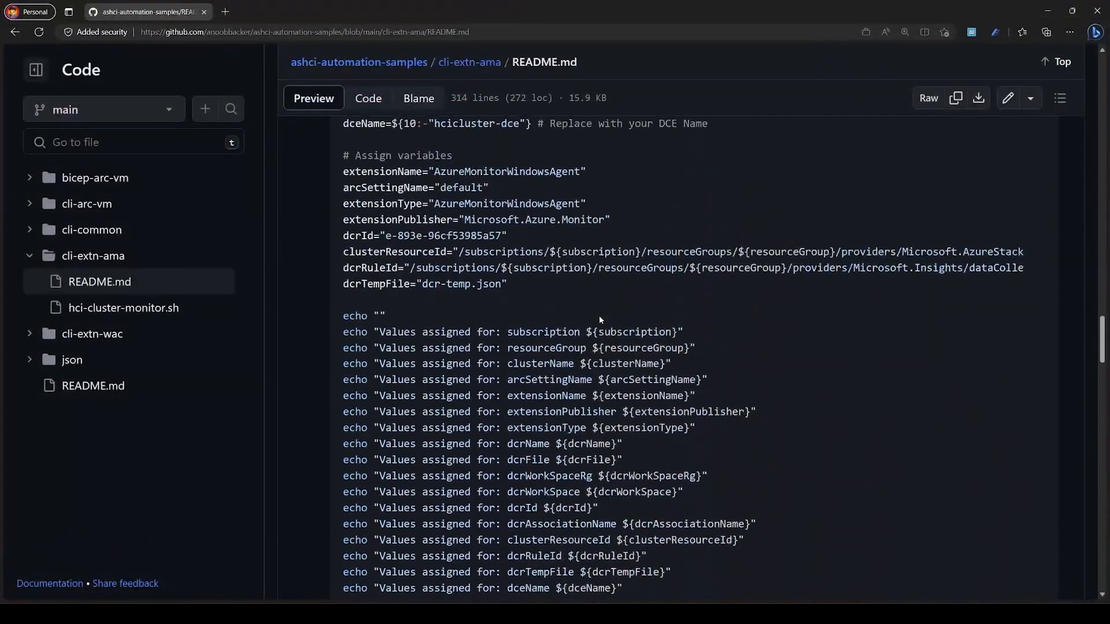
Add the subscription check and Insights extension create blocks to the script.
{"action": "scroll", "scroll_direction": "down", "scroll_amount": 3}
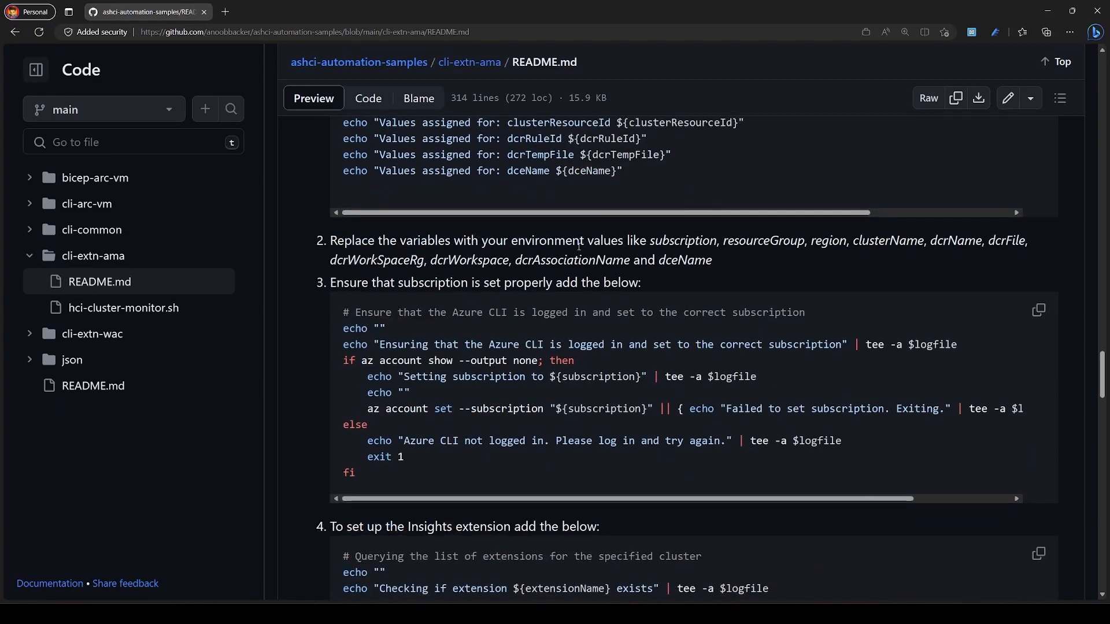
{"action": "mouse_move", "coordinate": [1040, 320]}
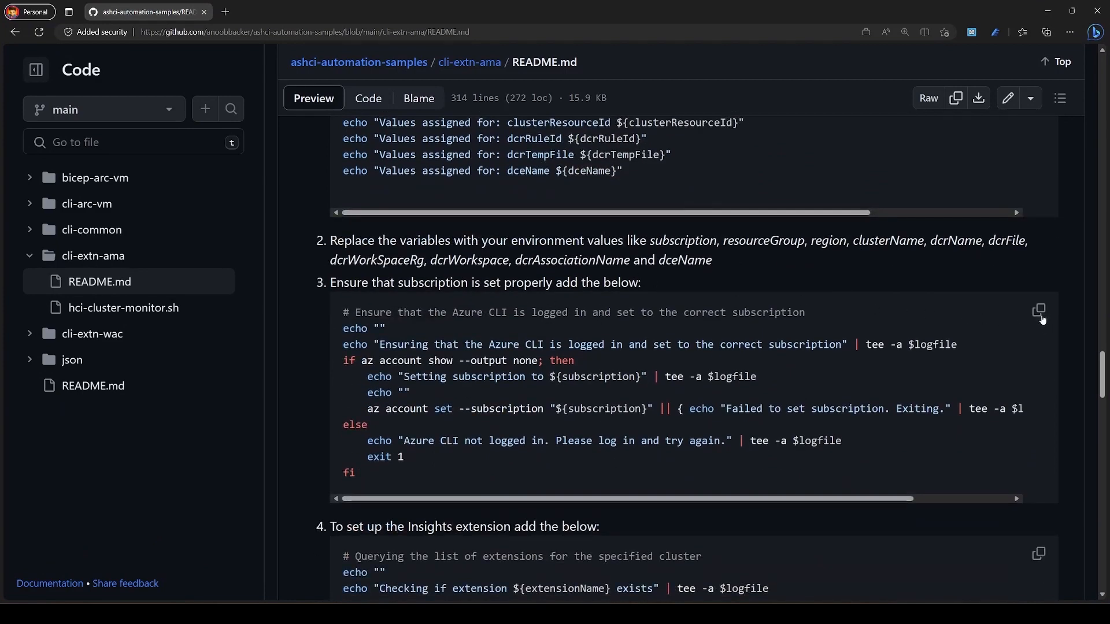
{"action": "left_click", "coordinate": [1039, 312]}
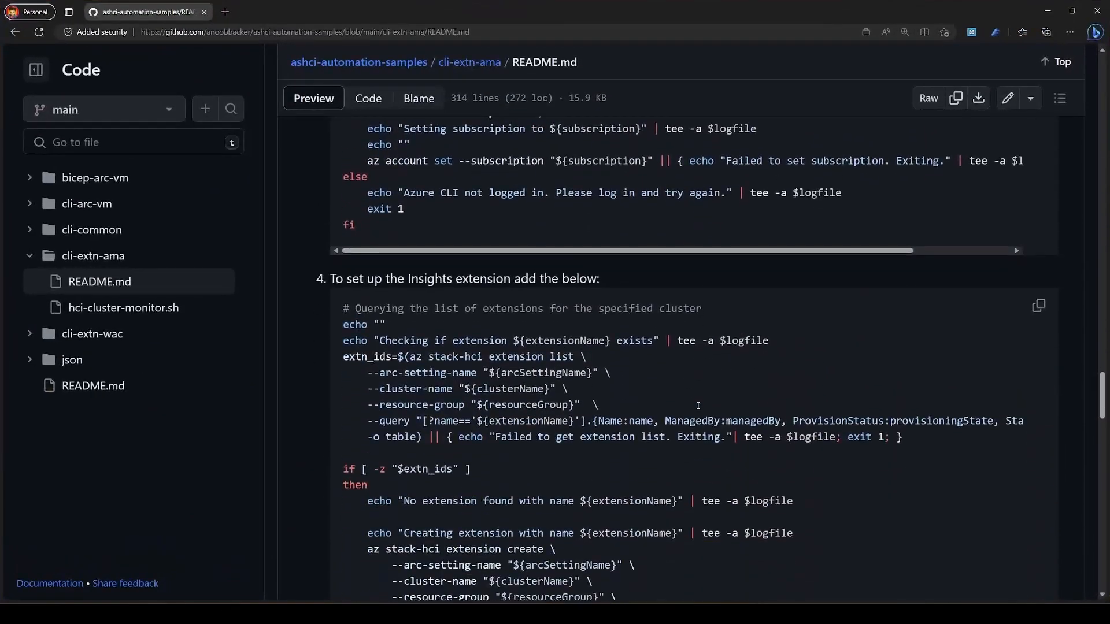
{"action": "scroll", "scroll_direction": "down", "scroll_amount": 3}
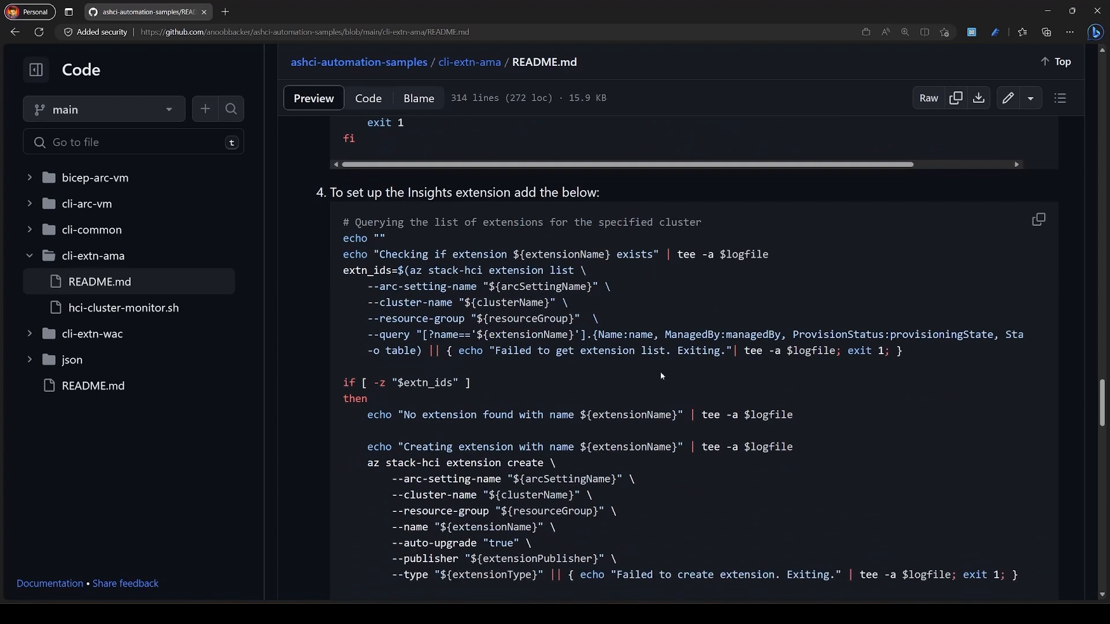
{"action": "mouse_move", "coordinate": [505, 285]}
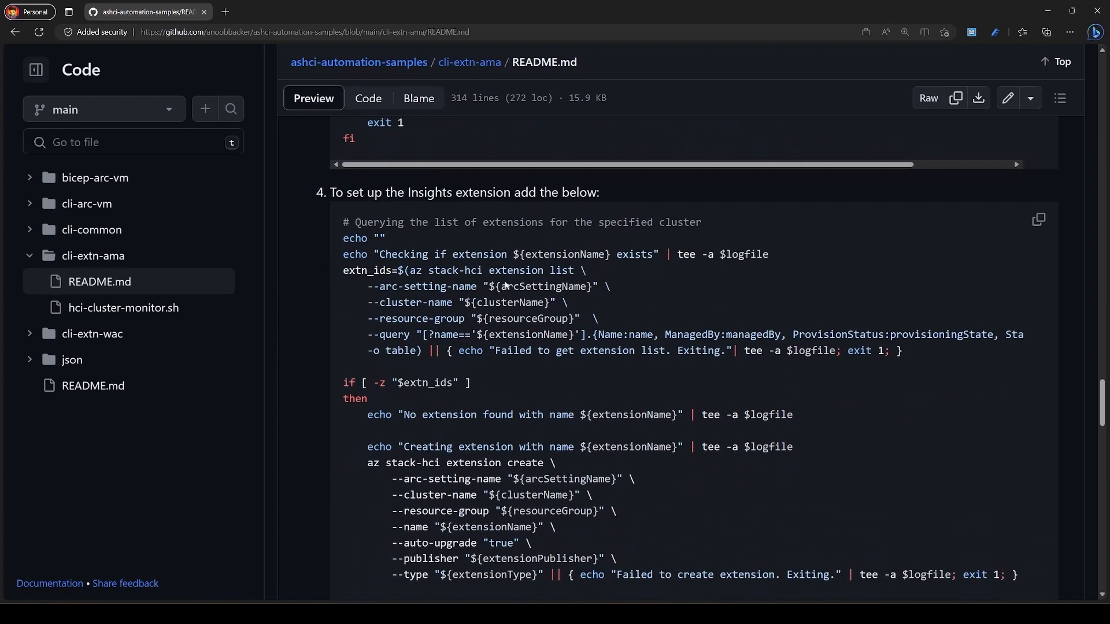
{"action": "double_click", "coordinate": [455, 462]}
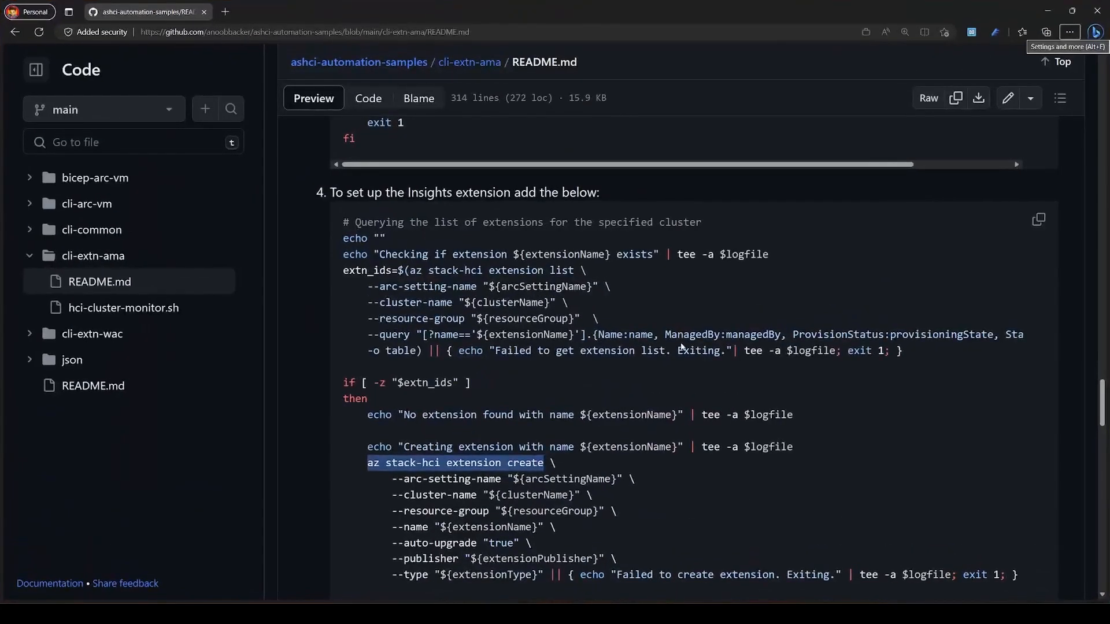
Add the Log Analytics workspace and Data Collection Endpoint blocks to the script.
{"action": "scroll", "scroll_direction": "down", "scroll_amount": 3}
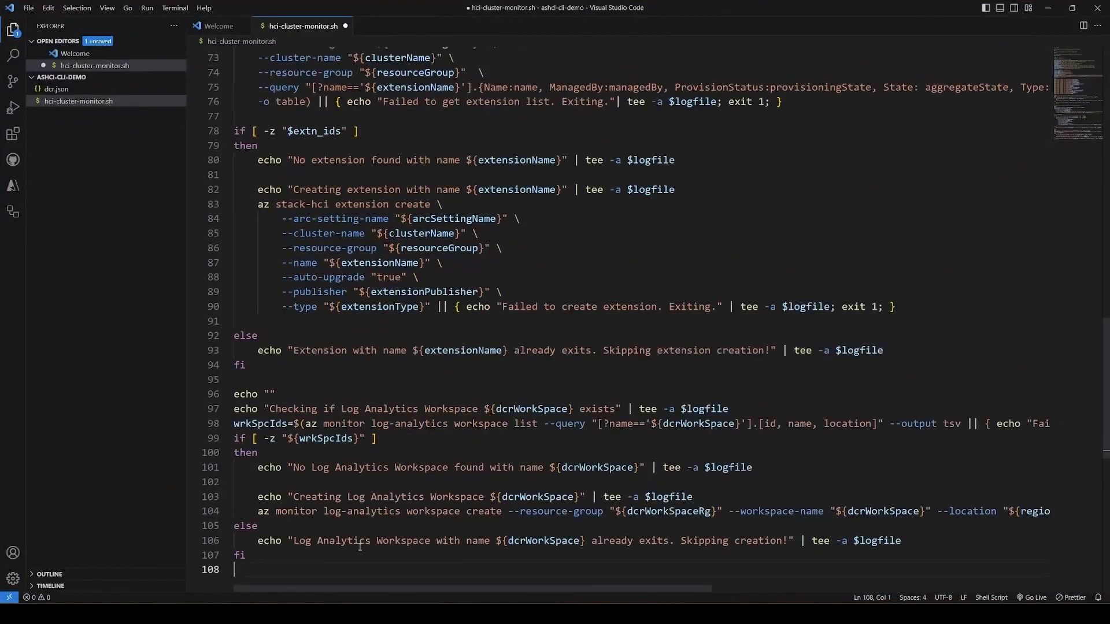
{"action": "key", "text": "enter"}
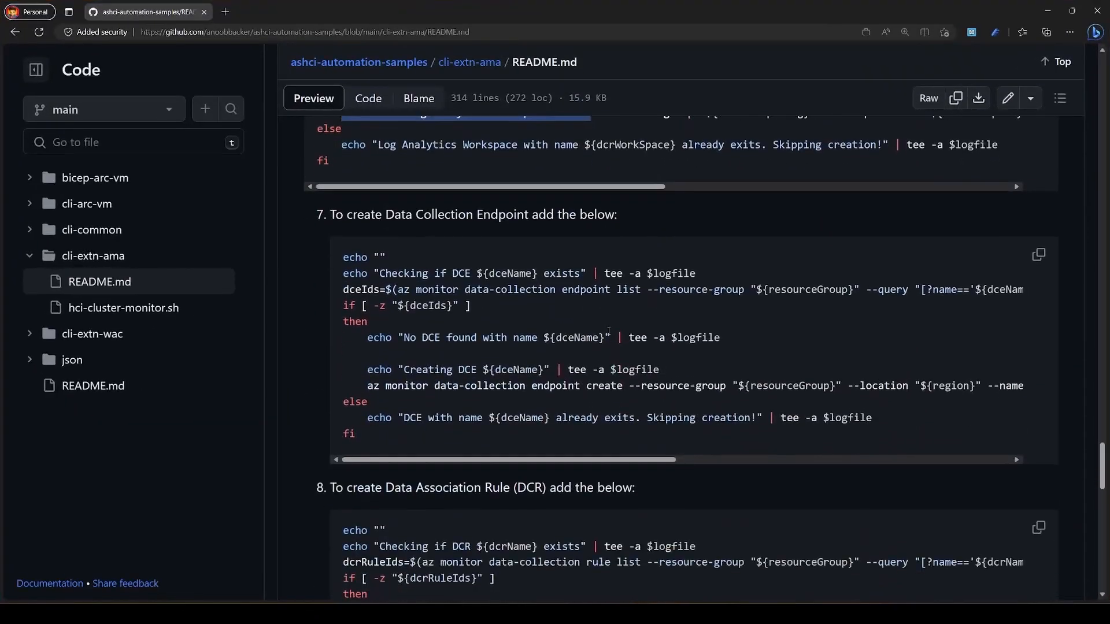
{"action": "scroll", "scroll_direction": "down", "scroll_amount": 3}
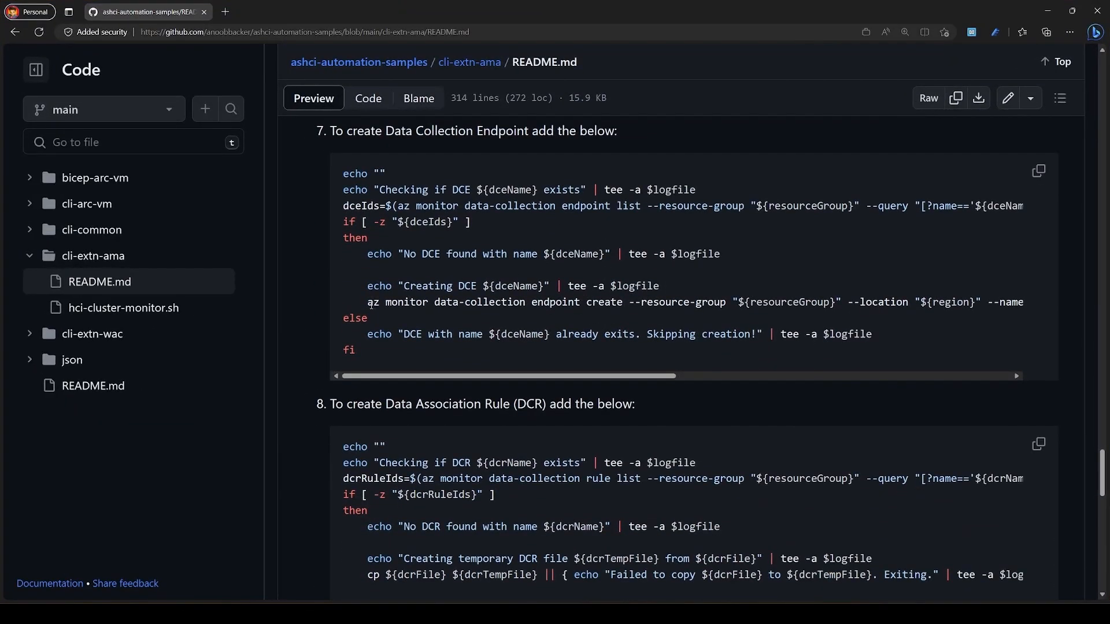
{"action": "left_click_drag", "start_coordinate": [366, 302], "coordinate": [620, 302]}
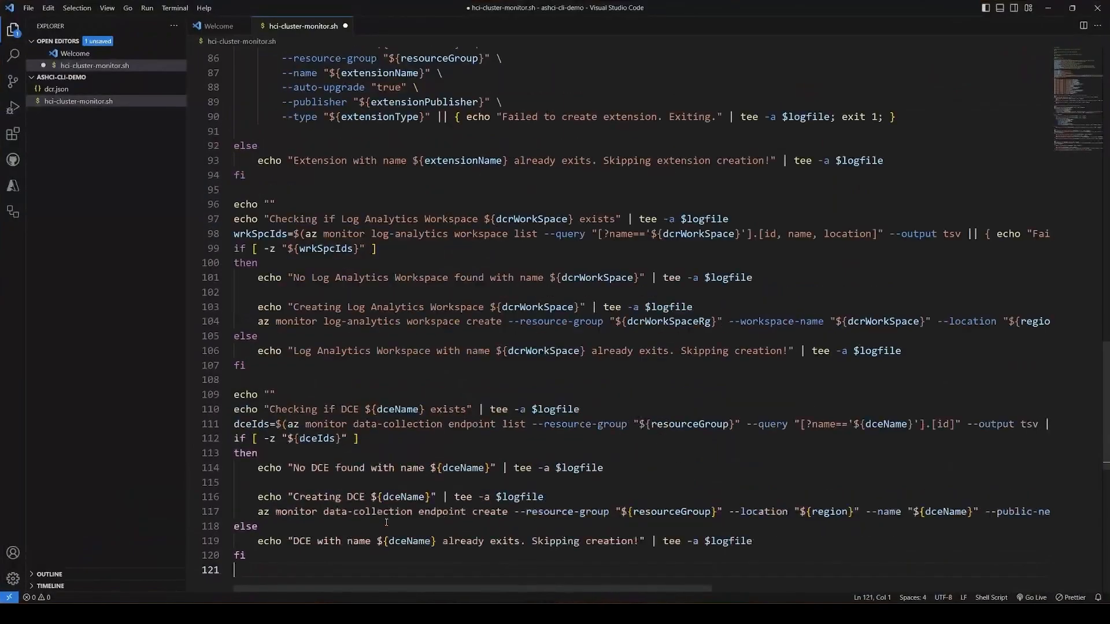
Copy the data collection rule create and DCR association commands into hci-cluster-monitor.sh.
{"action": "key", "text": "Return"}
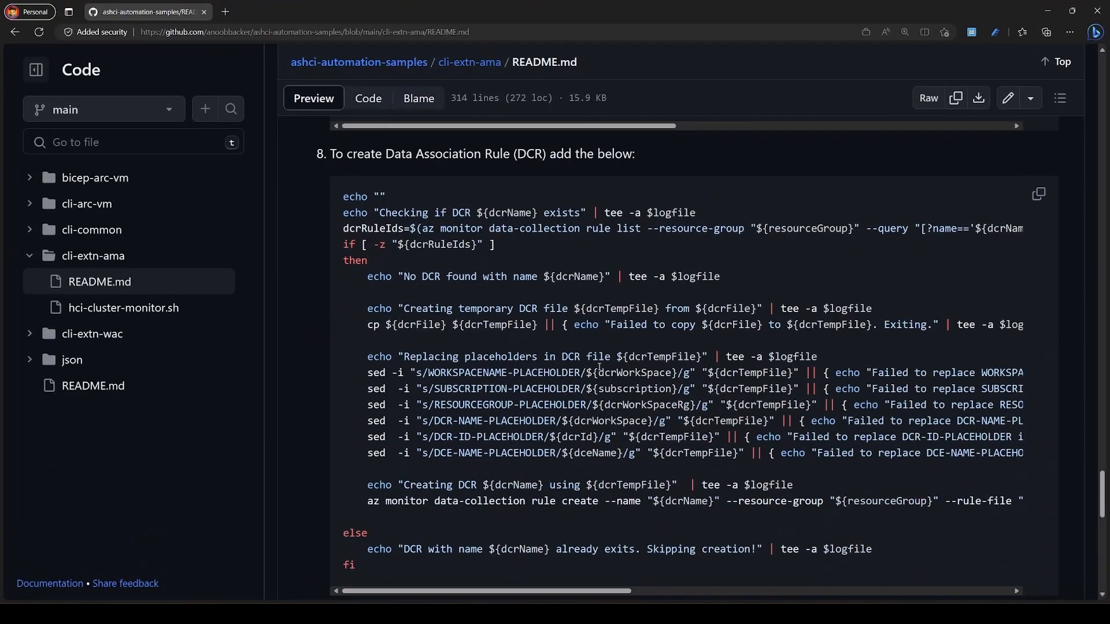
{"action": "left_click_drag", "start_coordinate": [367, 501], "coordinate": [598, 501]}
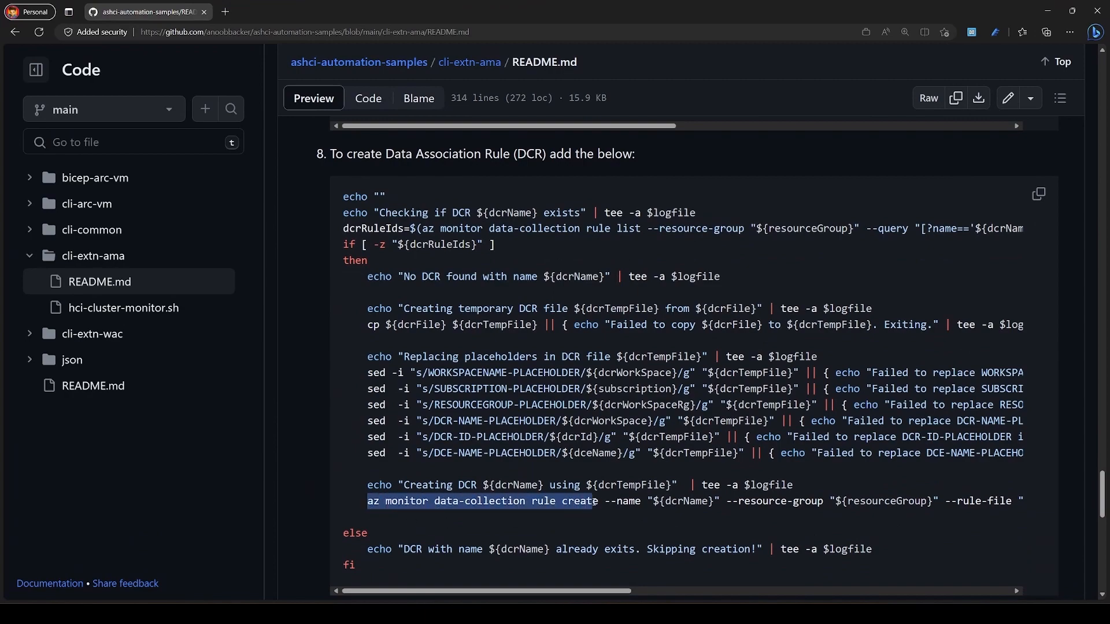
{"action": "left_click", "coordinate": [1038, 194]}
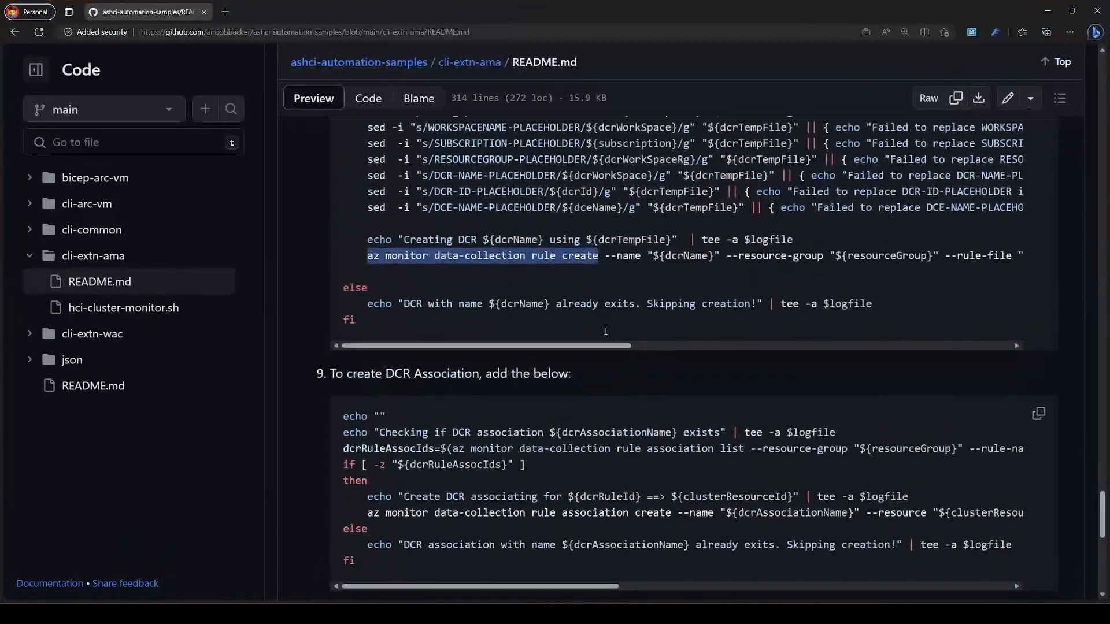
{"action": "scroll", "scroll_direction": "down", "scroll_amount": 3}
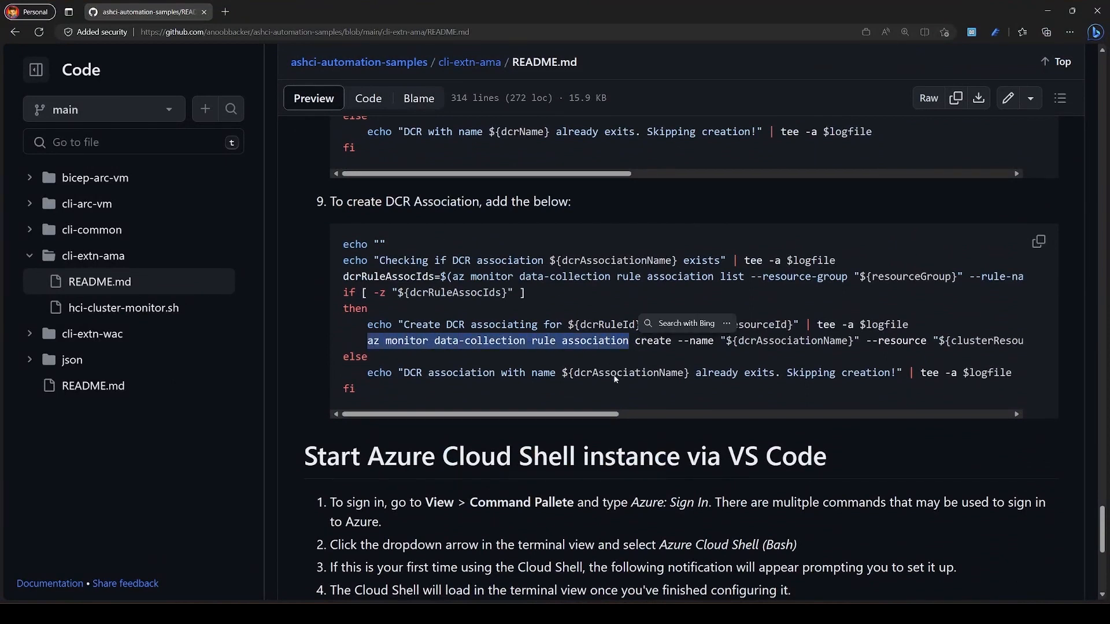
{"action": "mouse_move", "coordinate": [1038, 241]}
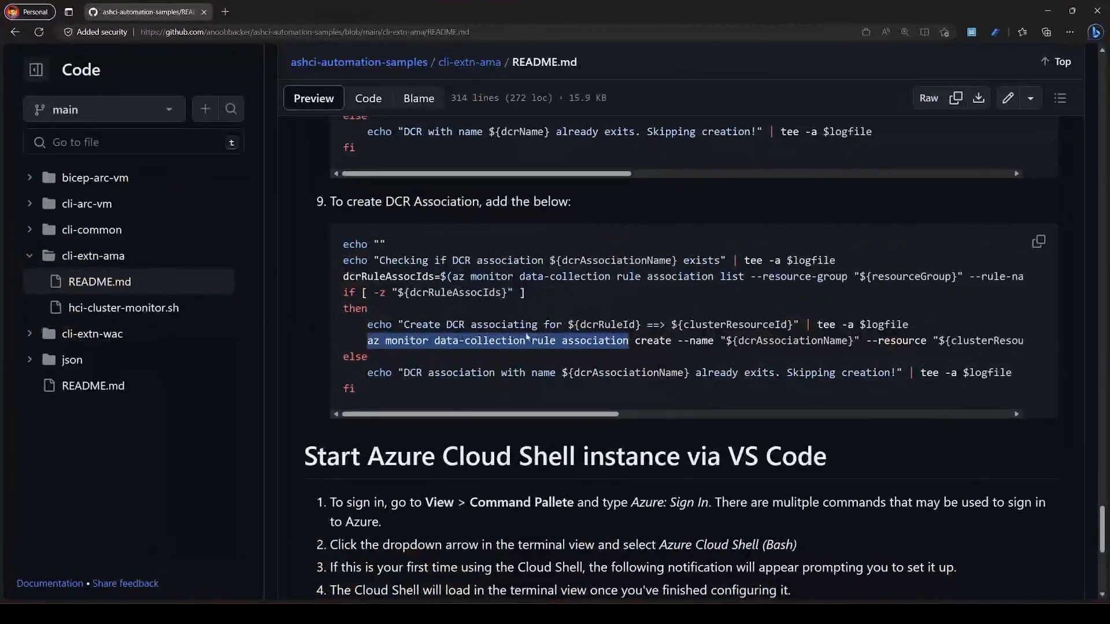
{"action": "scroll", "scroll_direction": "down", "scroll_amount": 3}
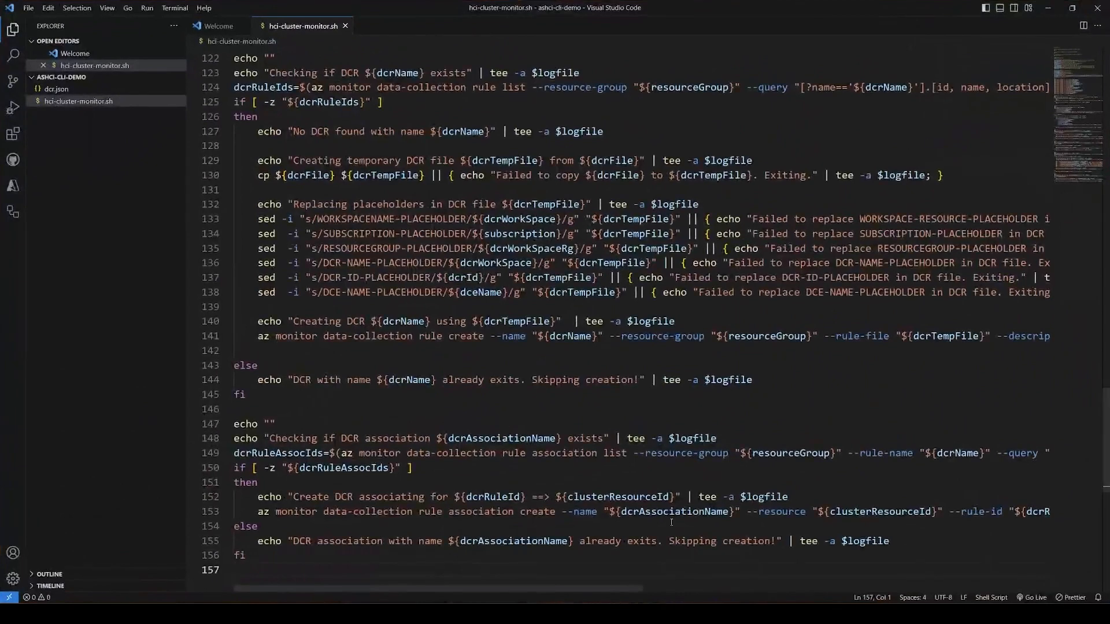
Open an Azure Cloud Shell terminal, pick the directory, and upload the project files.
{"action": "left_click", "coordinate": [174, 7]}
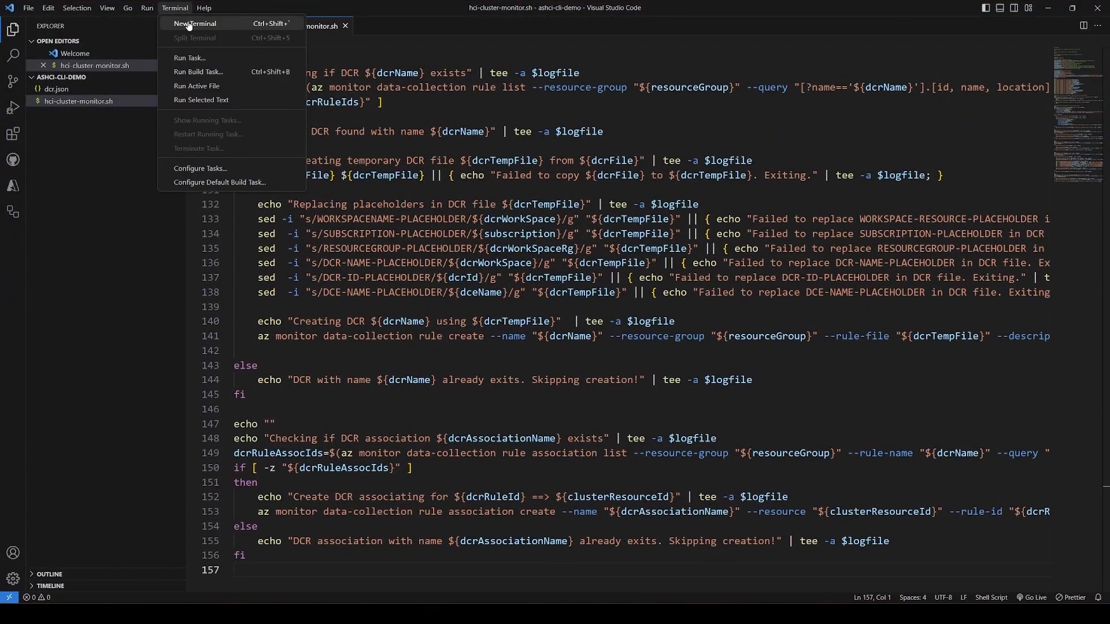
{"action": "left_click", "coordinate": [195, 23]}
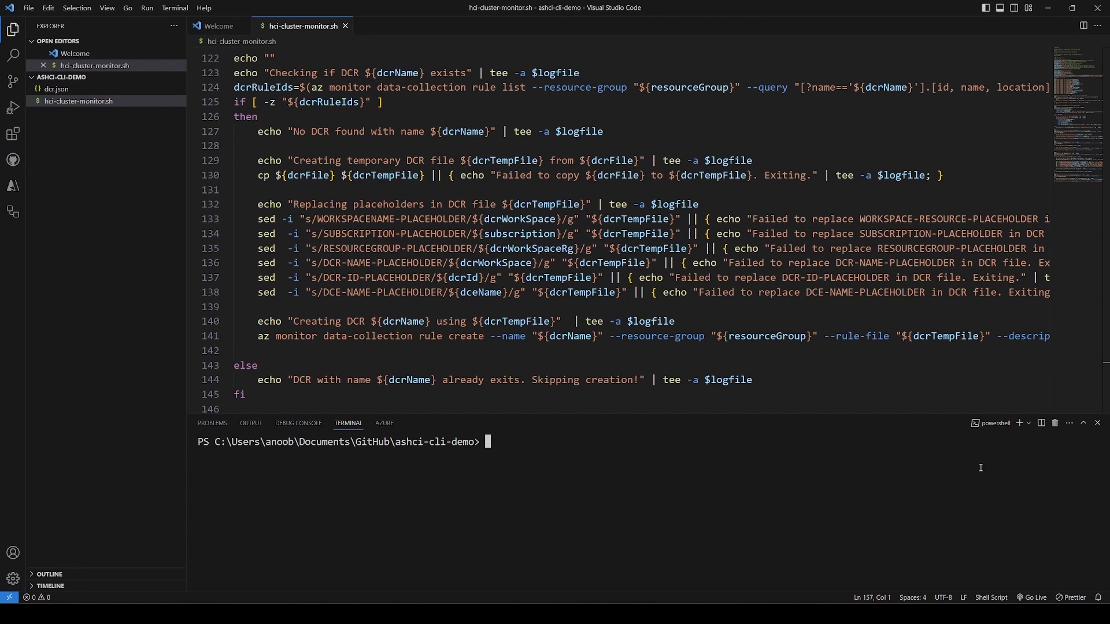
{"action": "left_click", "coordinate": [1027, 423]}
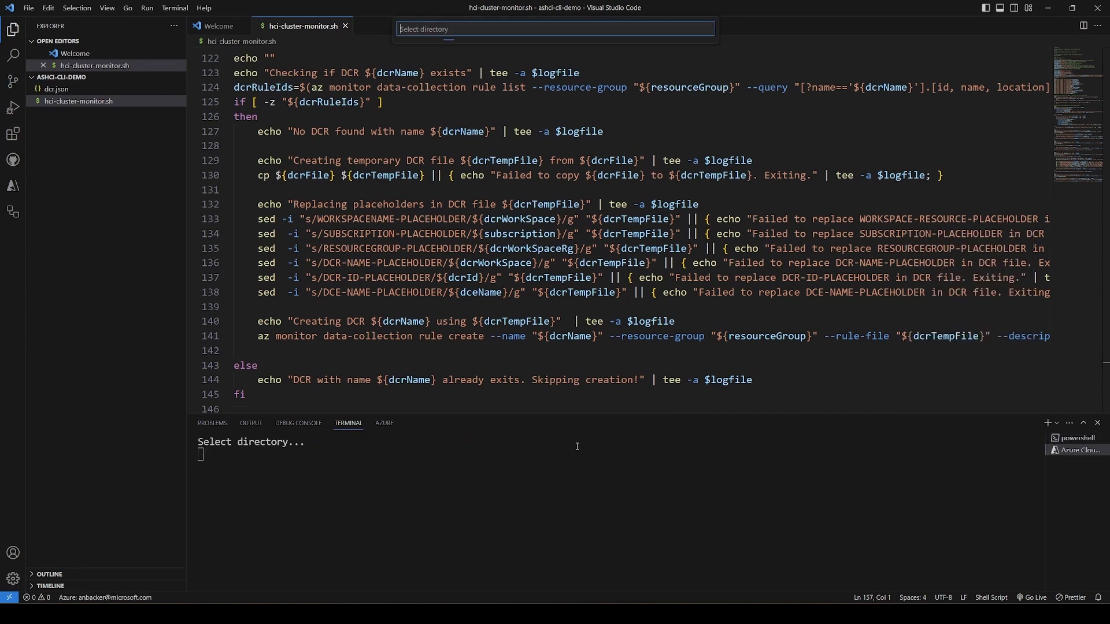
{"action": "left_click", "coordinate": [554, 28]}
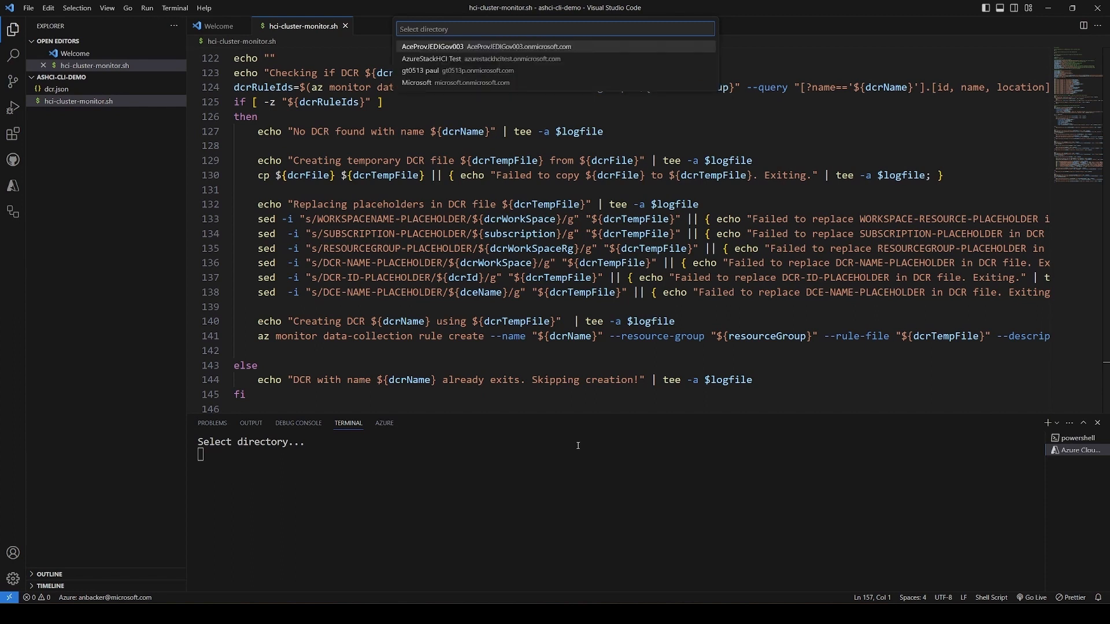
{"action": "left_click", "coordinate": [431, 46]}
{"action": "type", "text": "ls"}
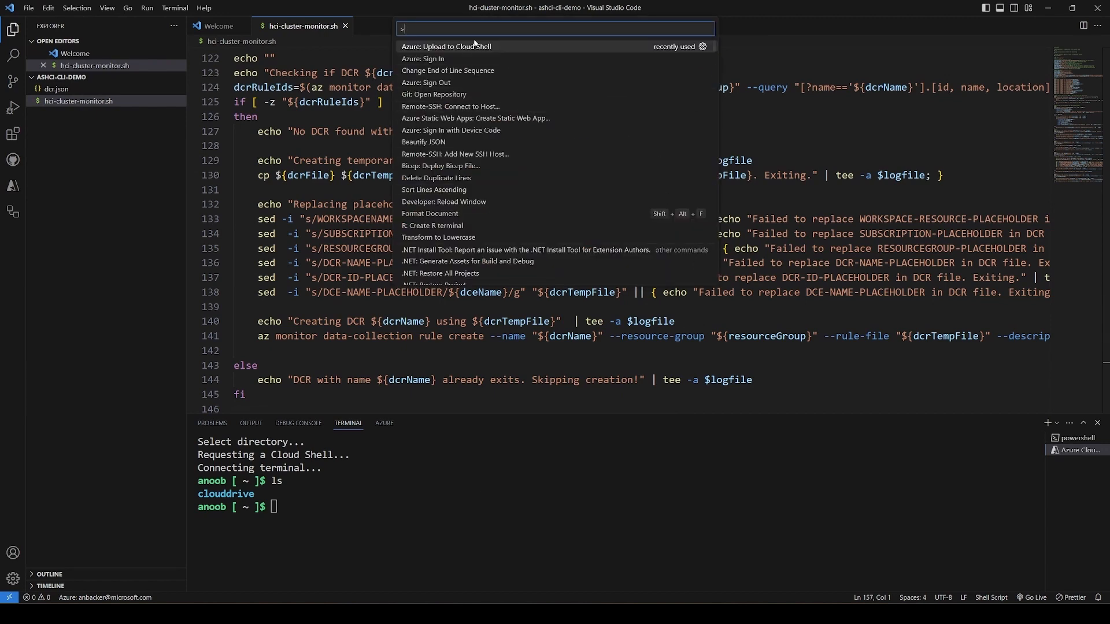
{"action": "left_click", "coordinate": [446, 46]}
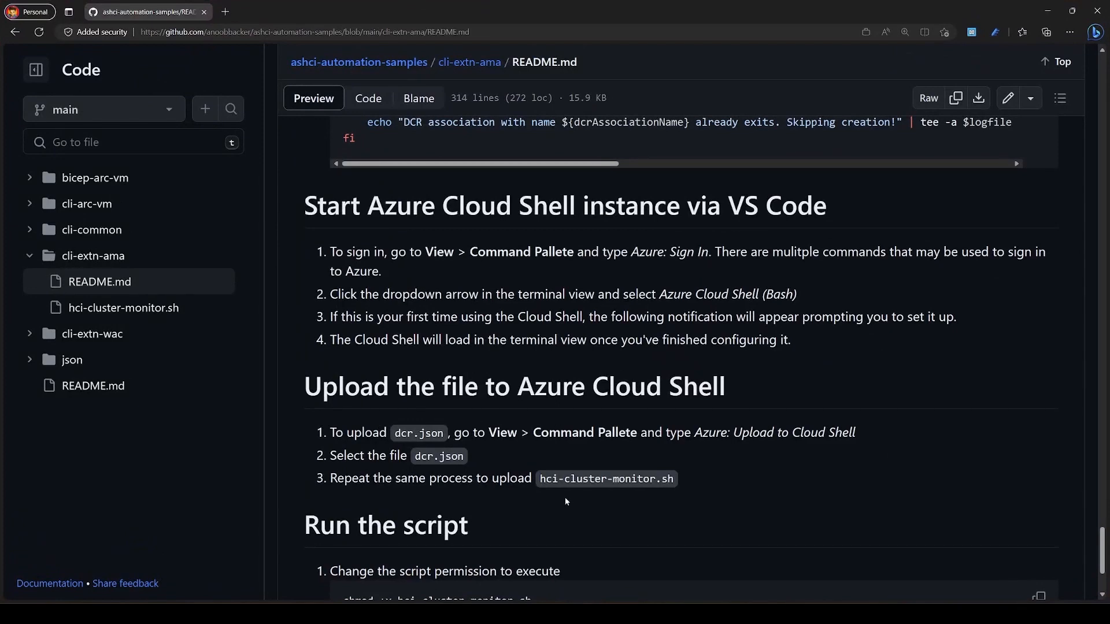
In Cloud Shell, run chmod +x and then bash on hci-cluster-monitor.sh.
{"action": "scroll", "scroll_direction": "down", "scroll_amount": 3}
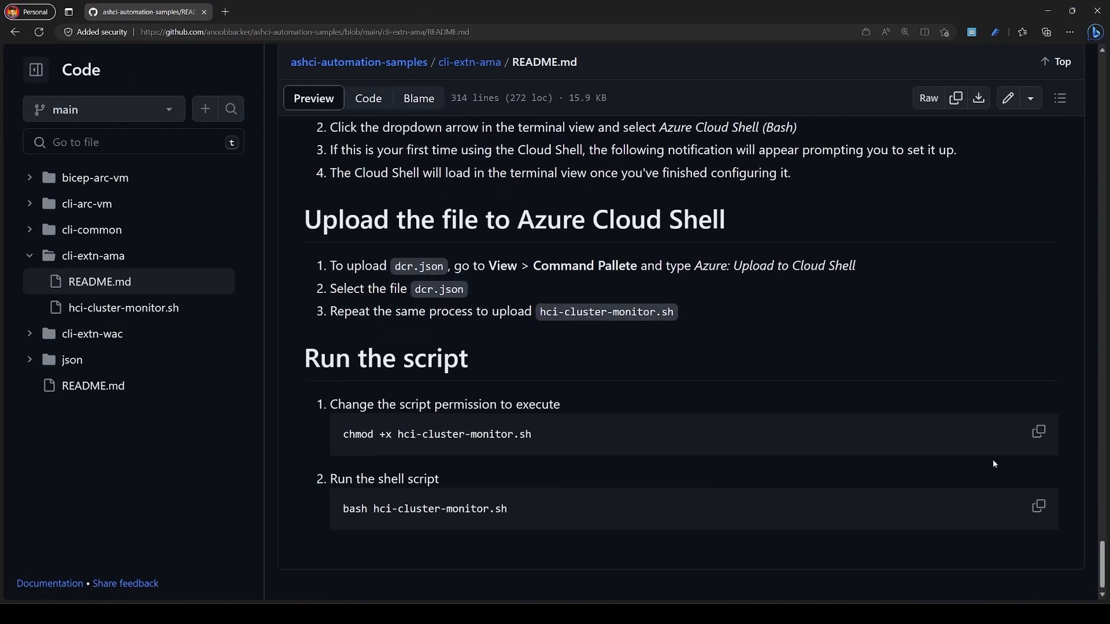
{"action": "left_click", "coordinate": [1038, 431]}
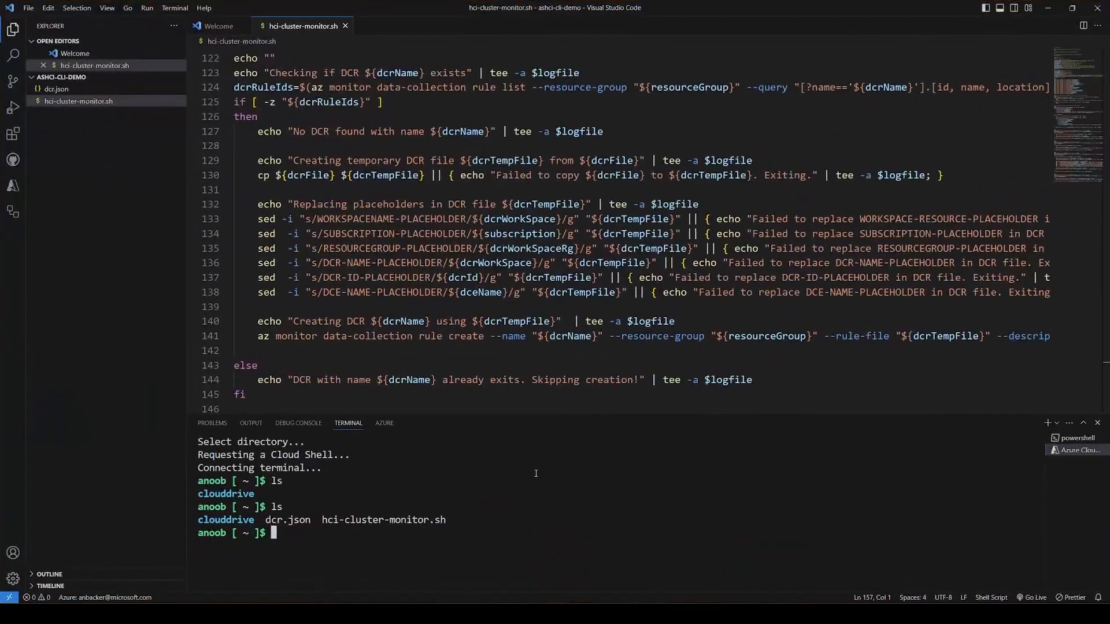
{"action": "type", "text": "chmod +x hci-cluster-monitor.sh"}
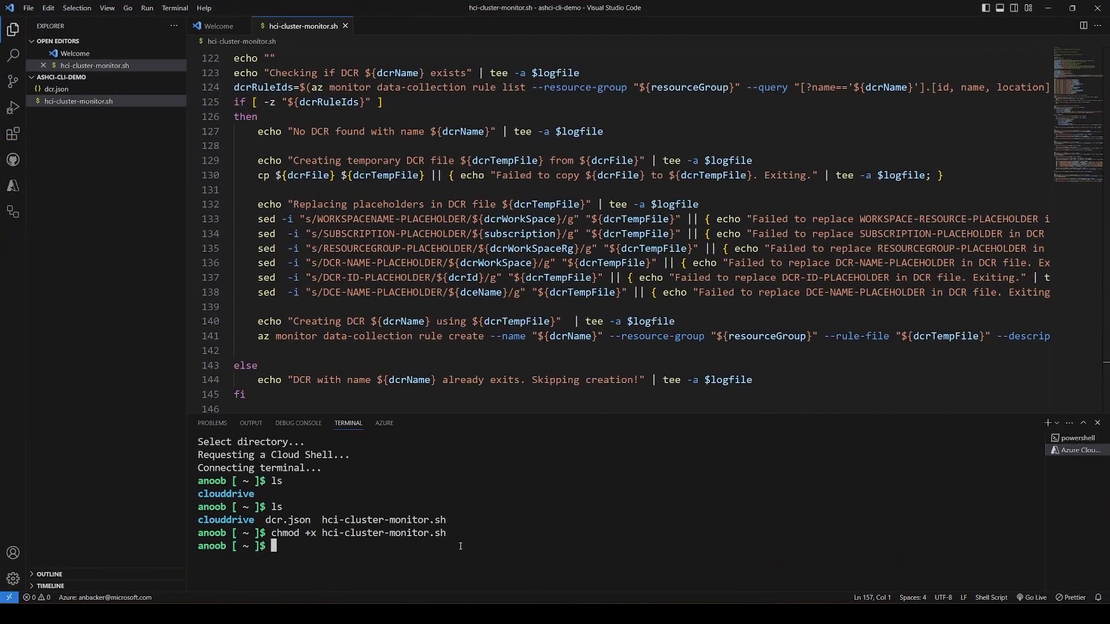
{"action": "type", "text": "bash hci-cluster-monitor.sh"}
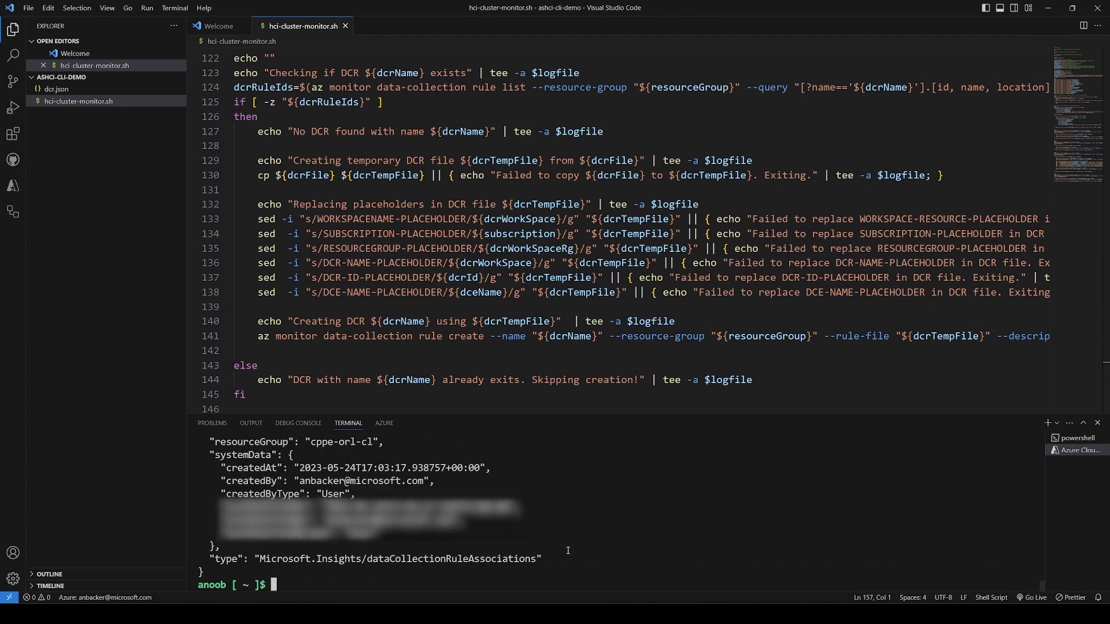
{"action": "key", "text": "Meta+Tab"}
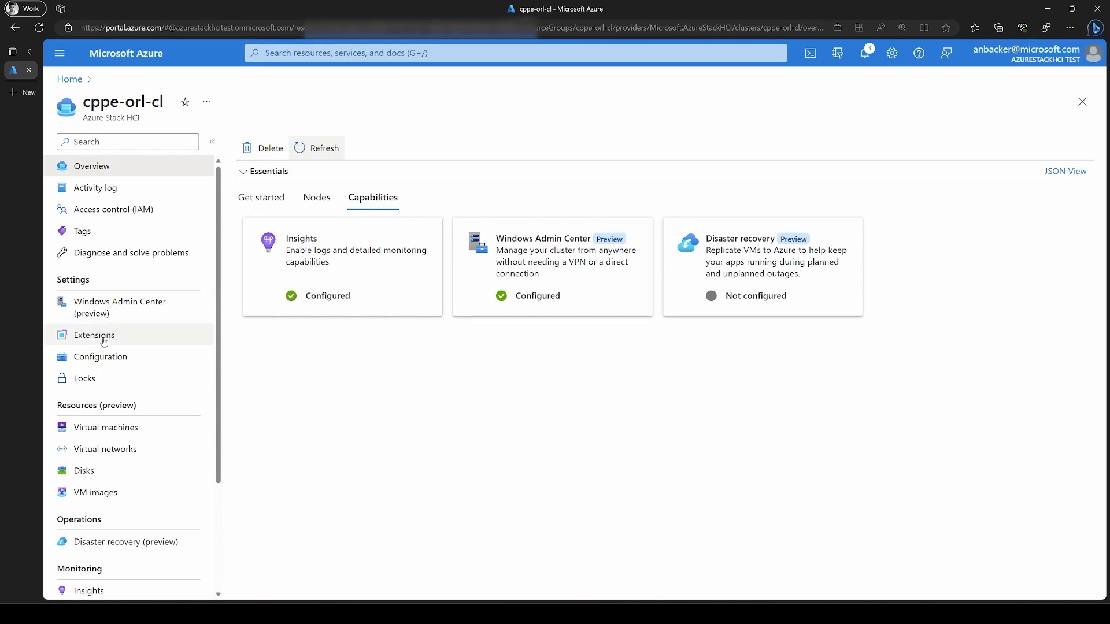
{"action": "left_click", "coordinate": [94, 335]}
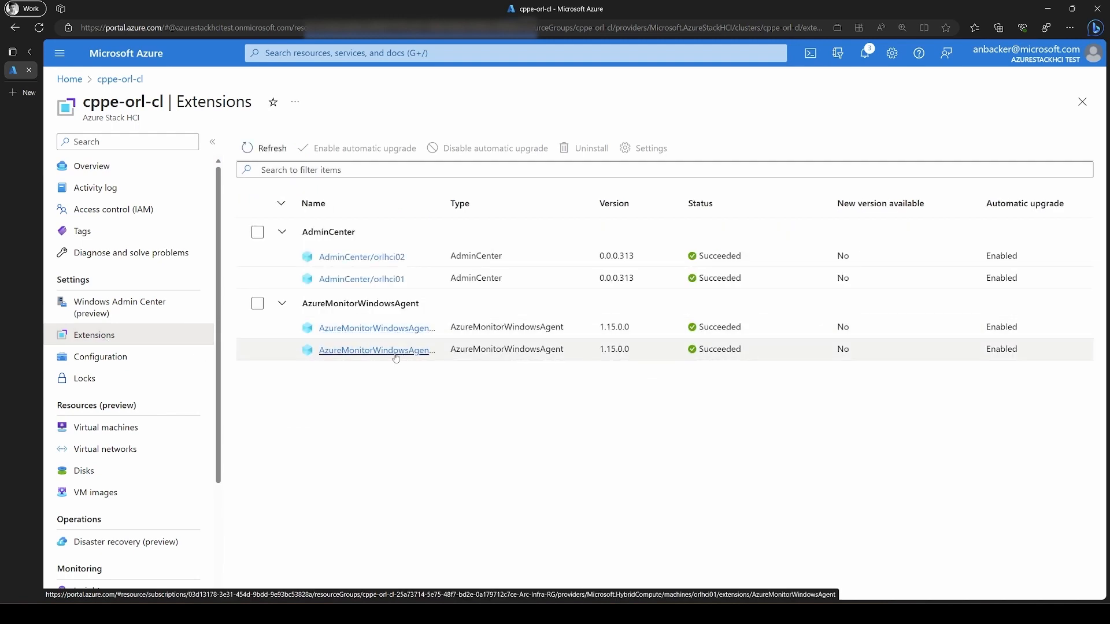
{"action": "left_click", "coordinate": [92, 166]}
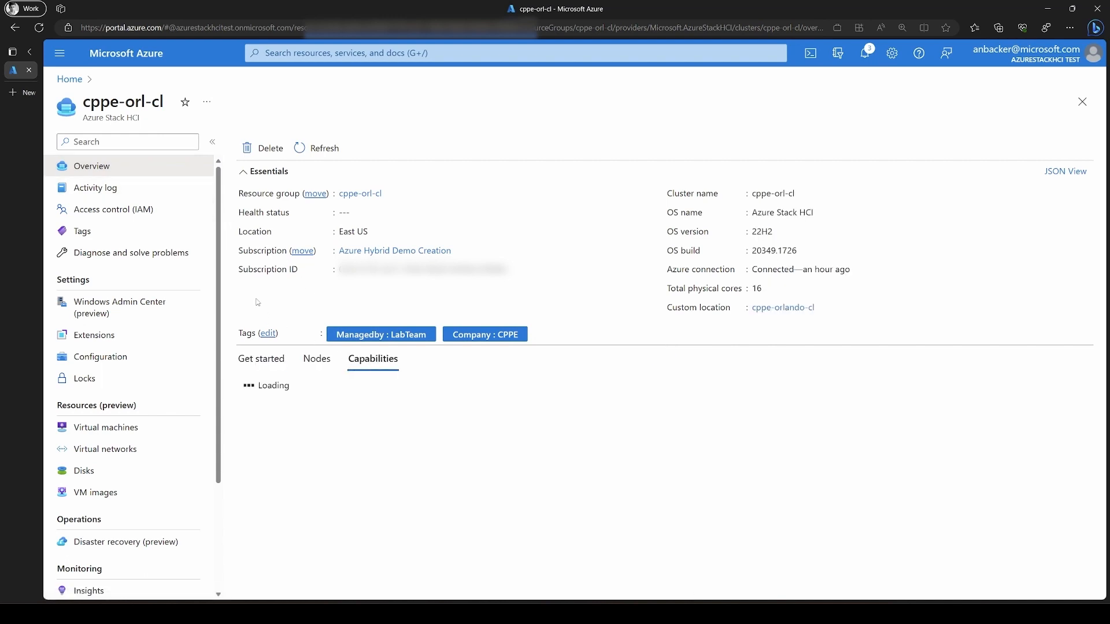
{"action": "left_click", "coordinate": [243, 171]}
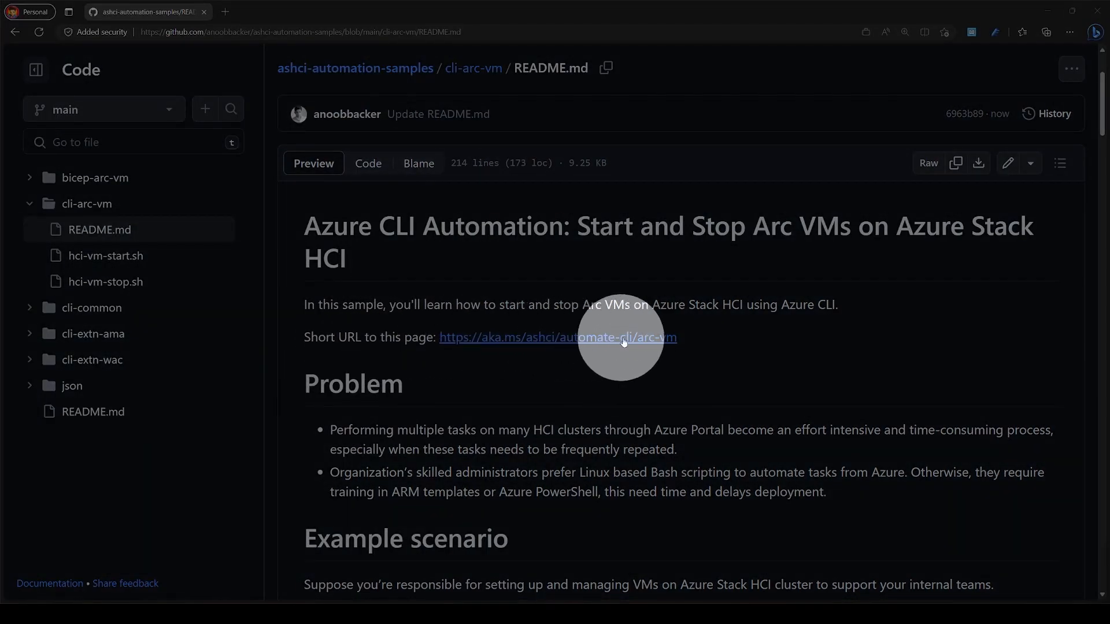
Scroll the cli-arc-vm README to the example stop script and copy it.
{"action": "scroll", "scroll_direction": "down", "scroll_amount": 3}
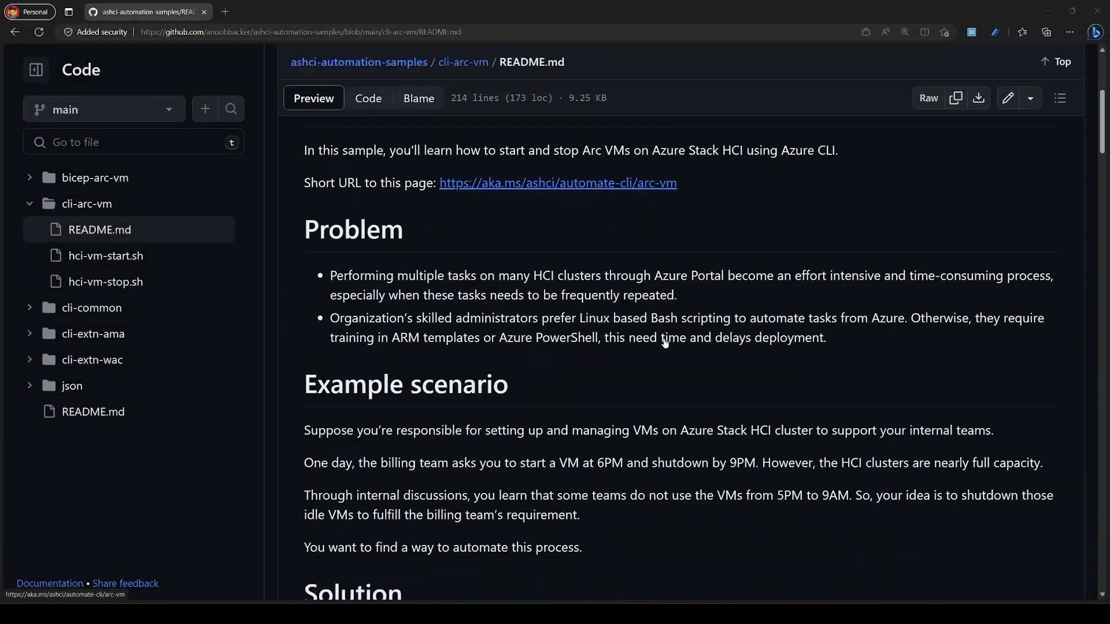
{"action": "scroll", "scroll_direction": "down", "scroll_amount": 3}
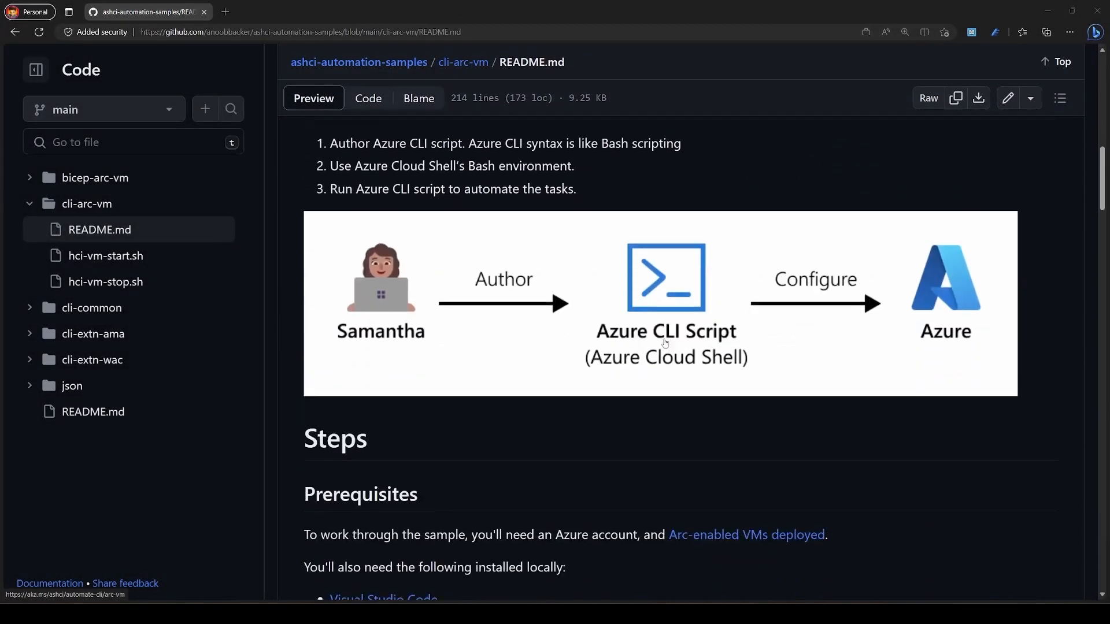
{"action": "scroll", "scroll_direction": "down", "scroll_amount": 3}
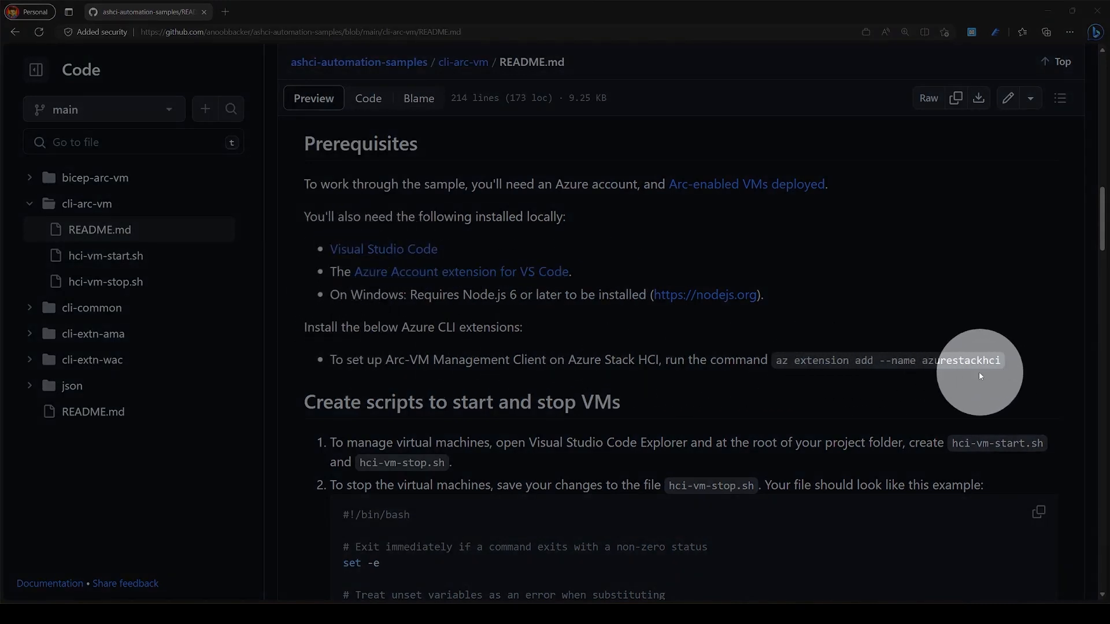
{"action": "scroll", "scroll_direction": "down", "scroll_amount": 3}
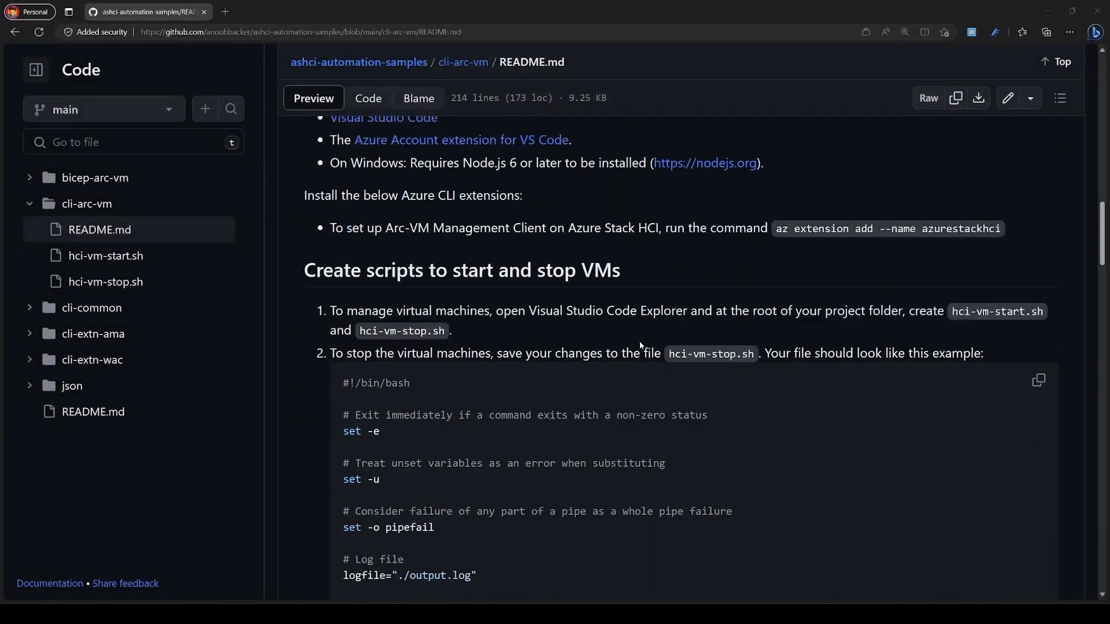
{"action": "scroll", "scroll_direction": "down", "scroll_amount": 3}
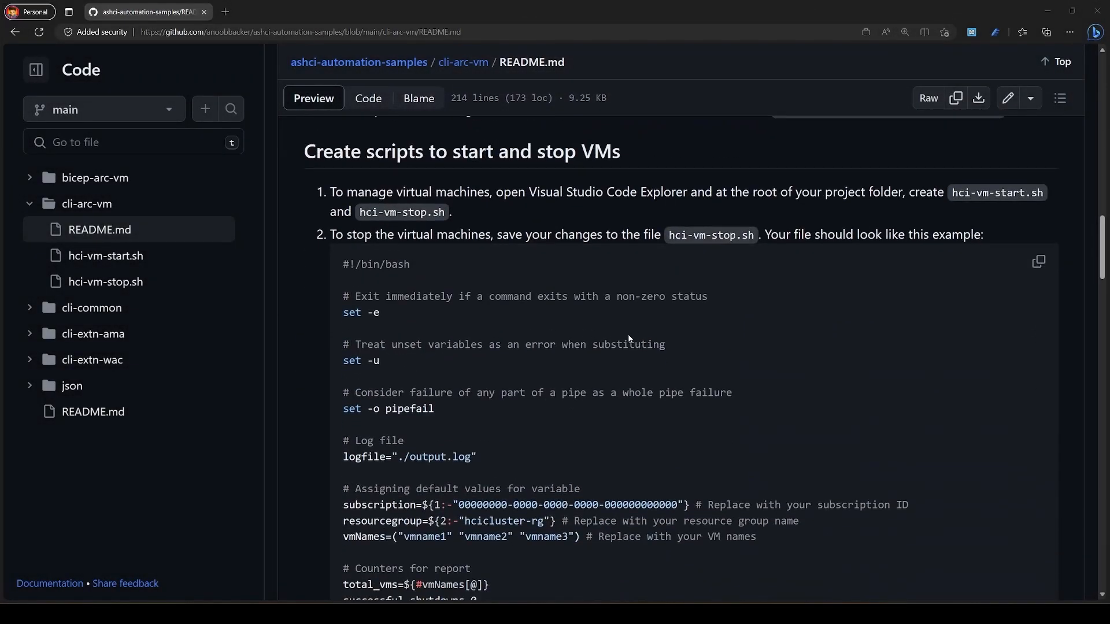
{"action": "left_click", "coordinate": [1038, 261]}
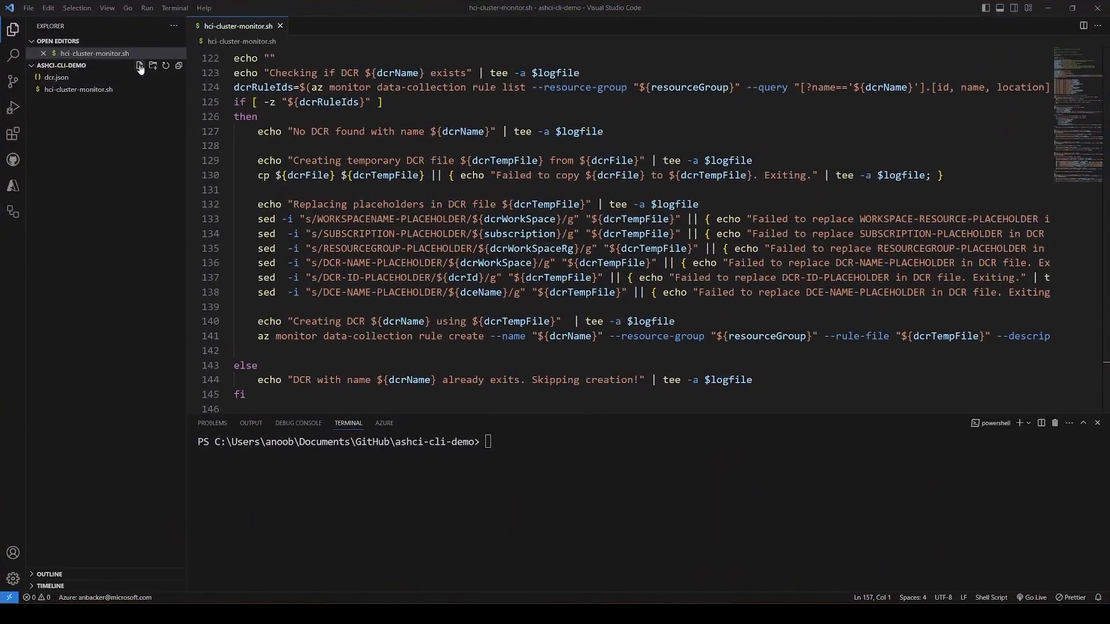
Create hci-vm-stop.sh with the stop script and resource group cppe-orl-cl.
{"action": "left_click", "coordinate": [140, 65]}
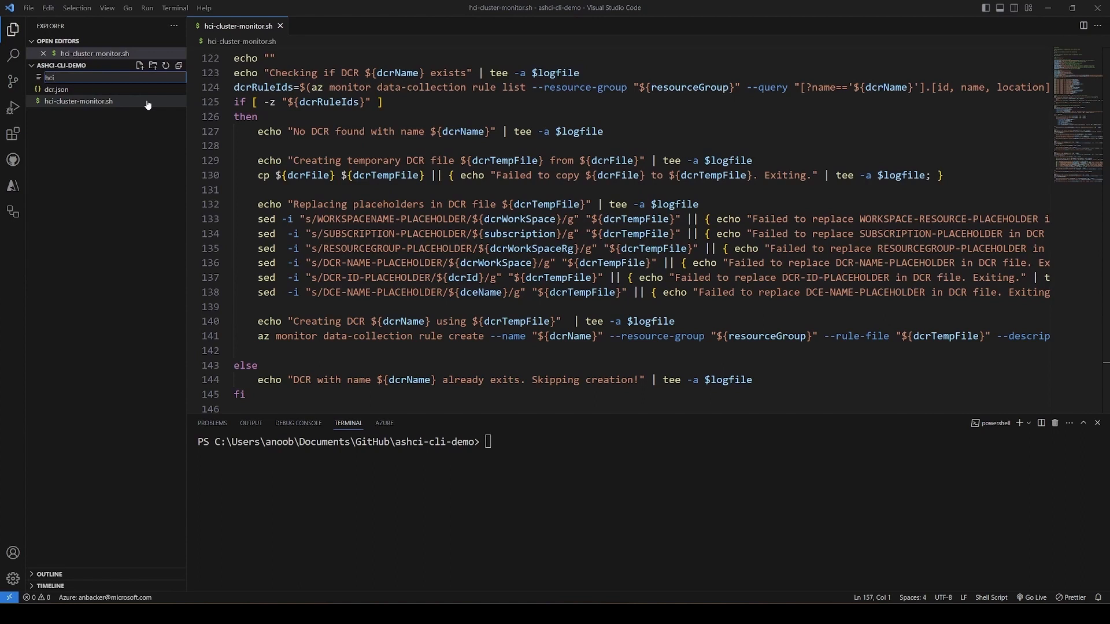
{"action": "type", "text": "-vm"}
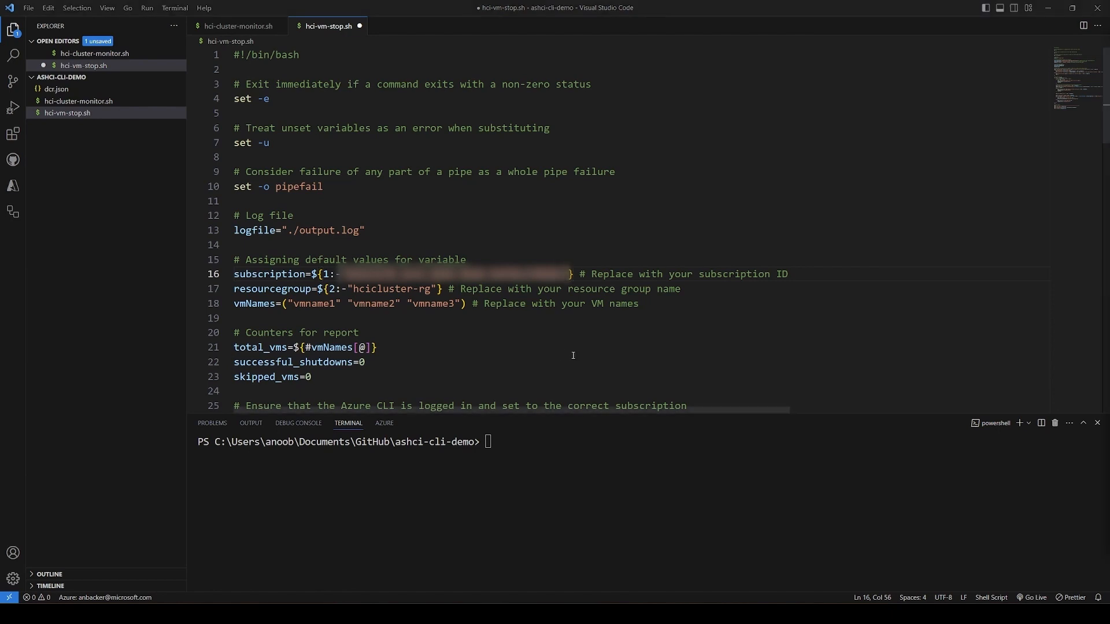
{"action": "type", "text": "cppe-orl-cl"}
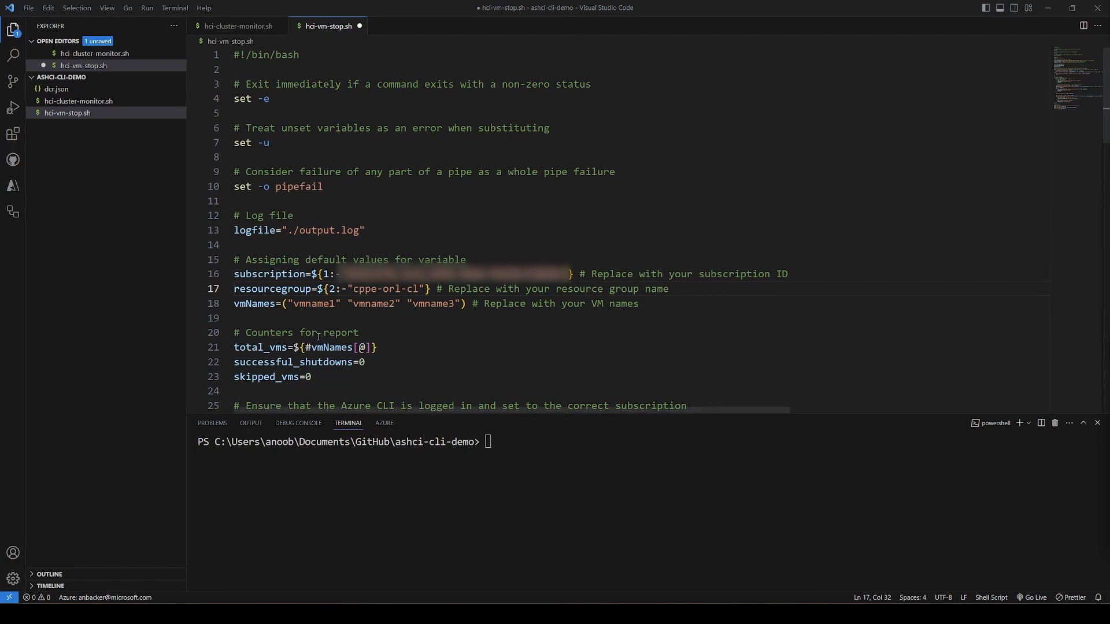
Enter VM name anbacker-bicep-vm01 and delete the vmname2 and vmname3 placeholders.
{"action": "type", "text": "anbacker-bicep-vm01"}
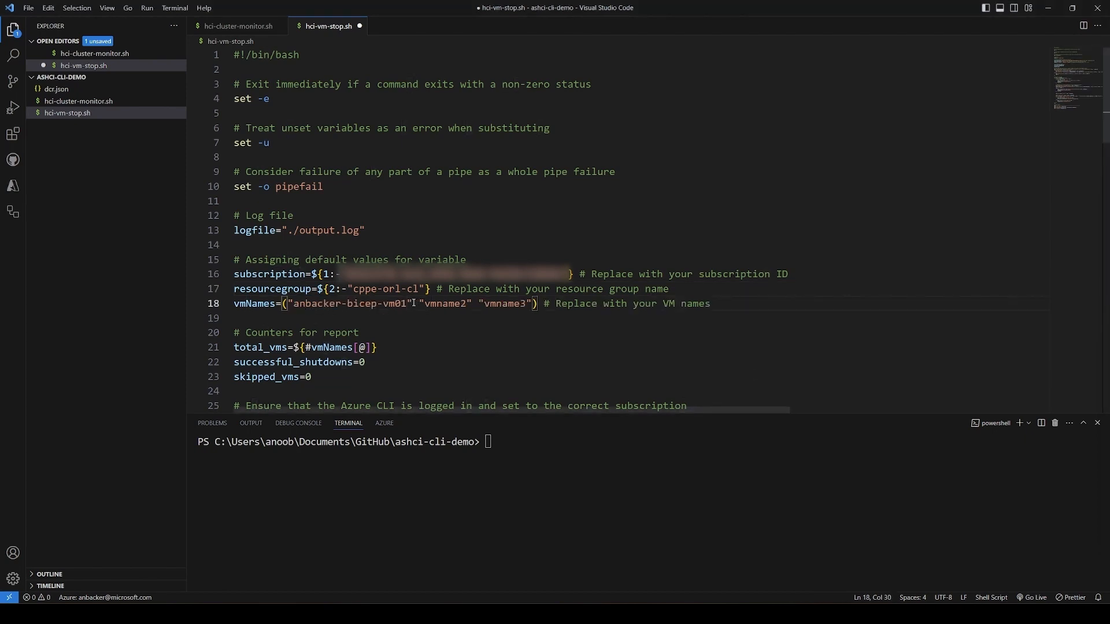
{"action": "left_click_drag", "start_coordinate": [418, 303], "coordinate": [535, 303]}
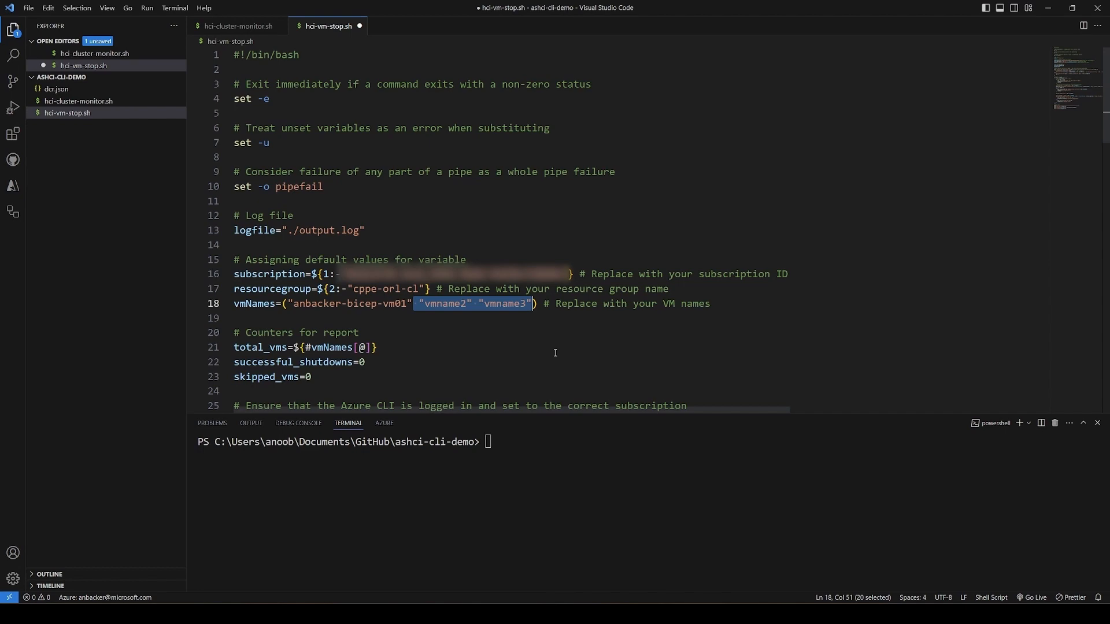
{"action": "key", "text": "Delete"}
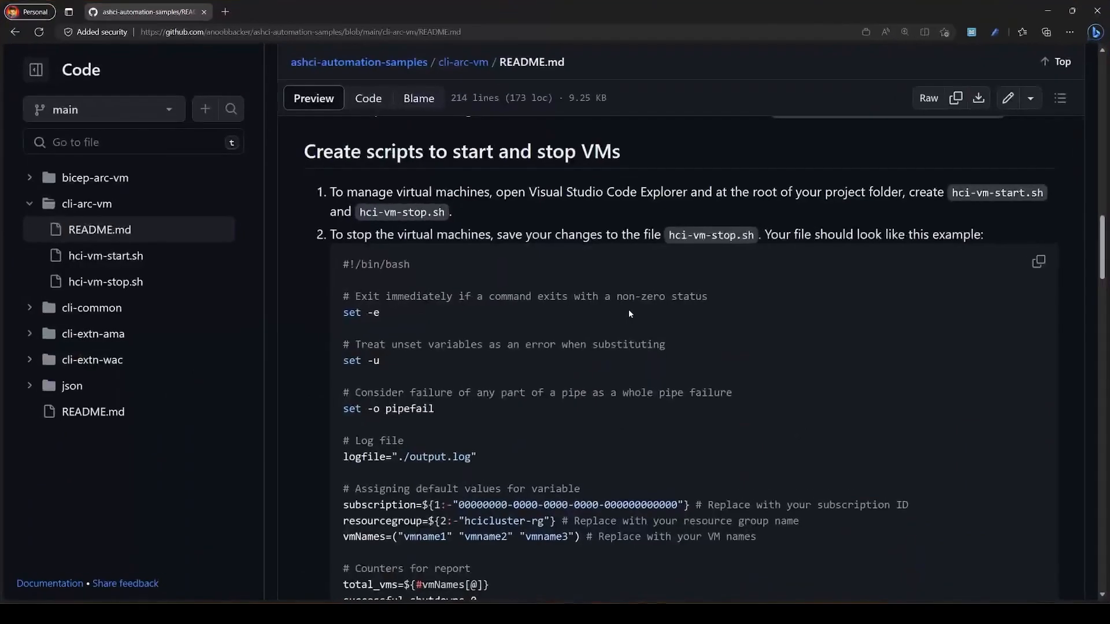
Fill the start script defaults with resource group cppe-orl-cl and VM anbacker-bicep-vm01, then save.
{"action": "scroll", "scroll_direction": "down", "scroll_amount": 3}
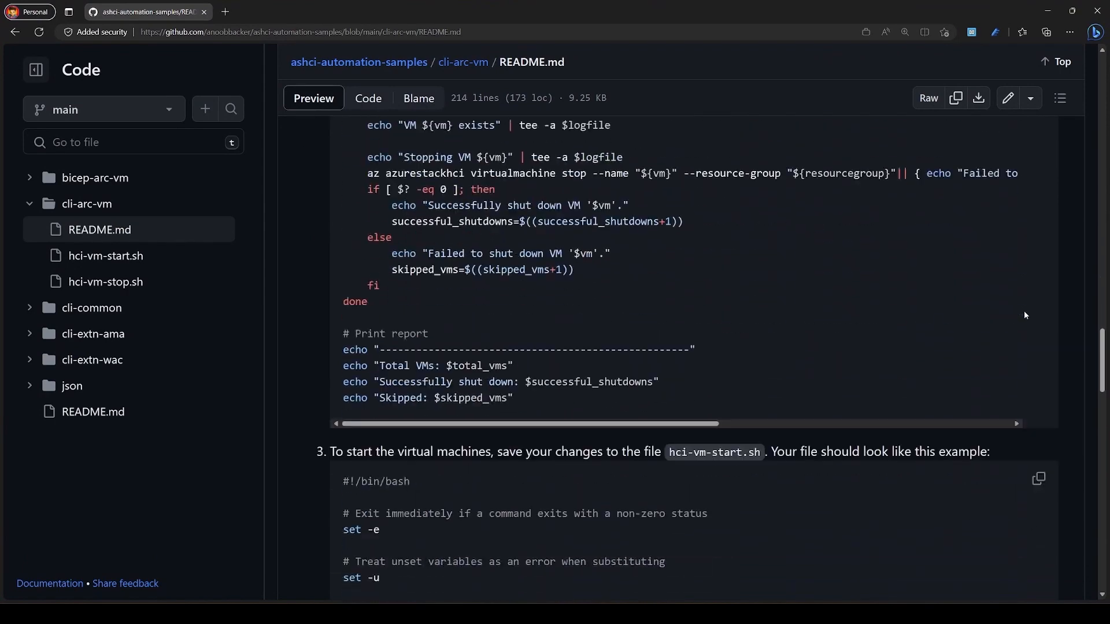
{"action": "scroll", "scroll_direction": "down", "scroll_amount": 3}
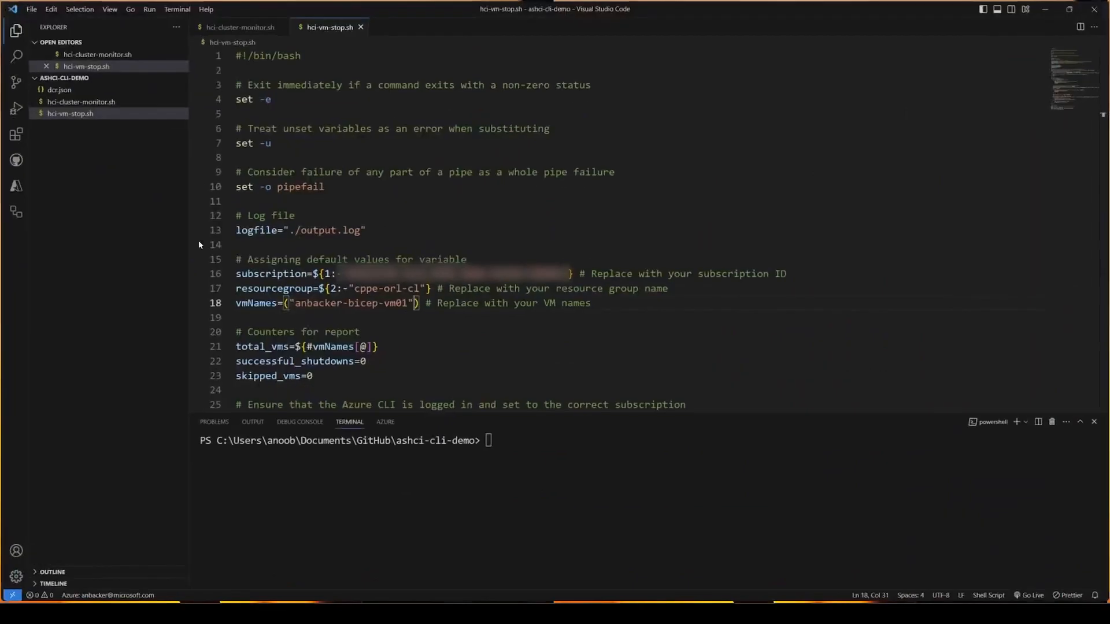
{"action": "left_click", "coordinate": [139, 78]}
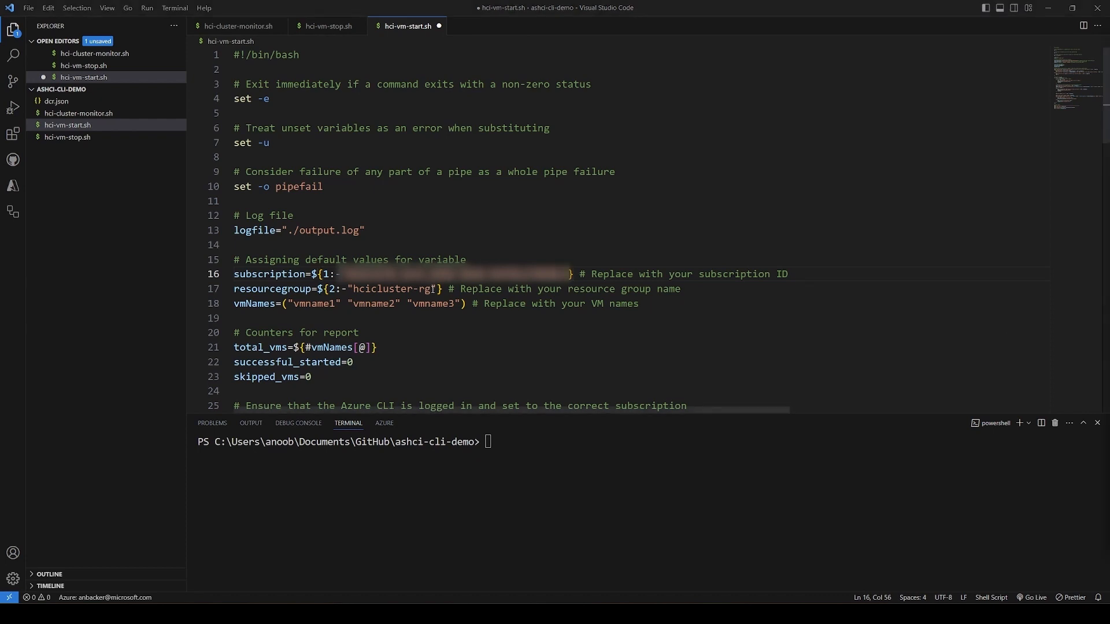
{"action": "type", "text": "cppe-orl-cl"}
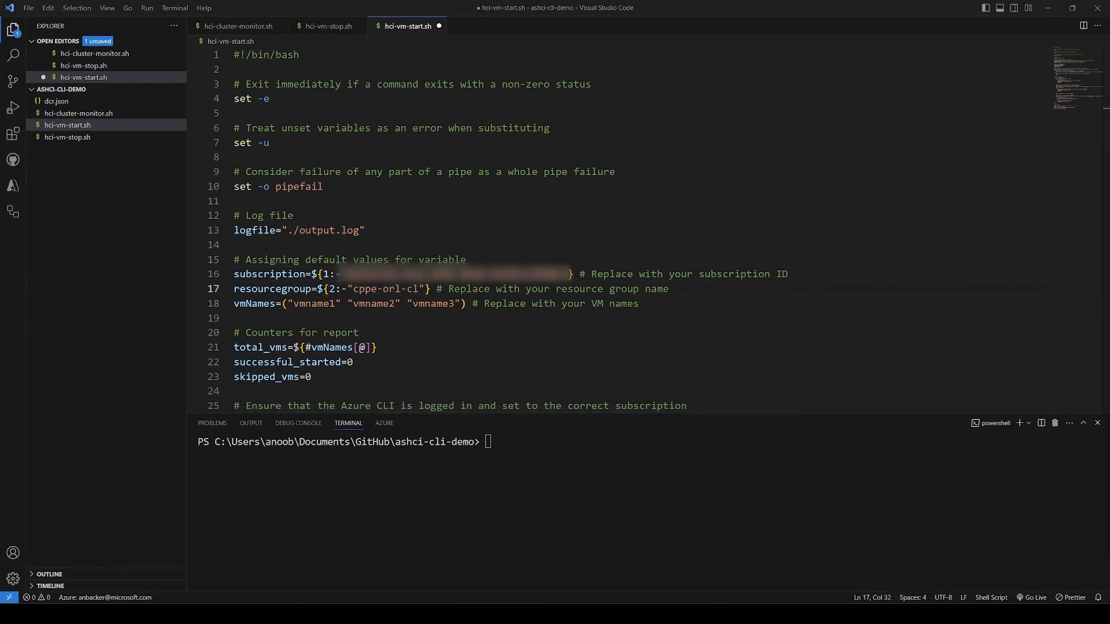
{"action": "type", "text": "anbacker-bicep-vm01"}
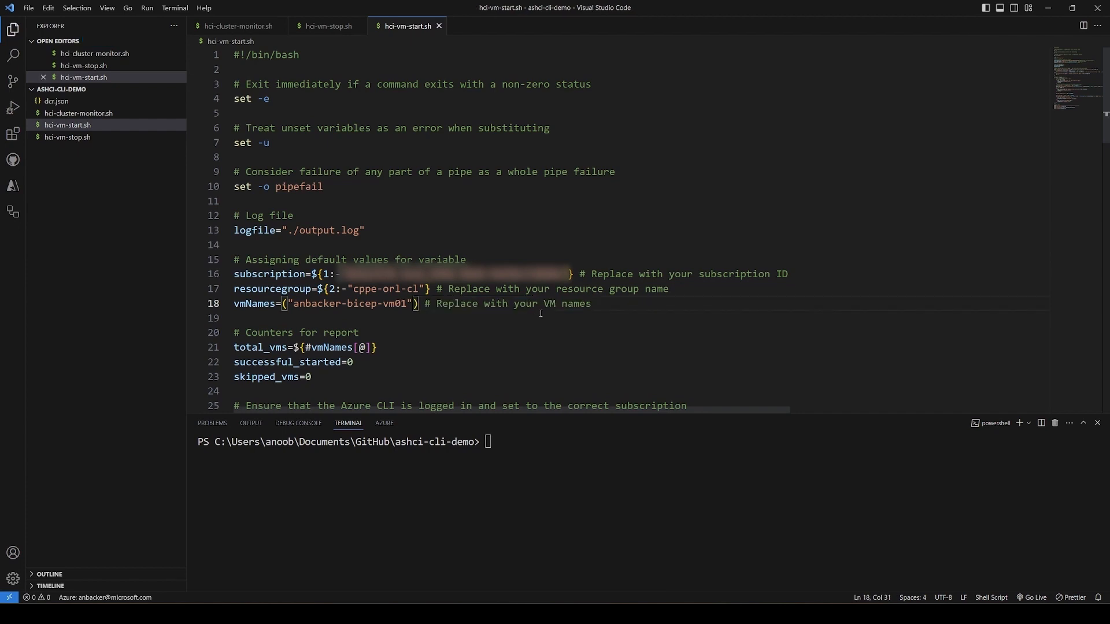
{"action": "key", "text": "Super+Tab"}
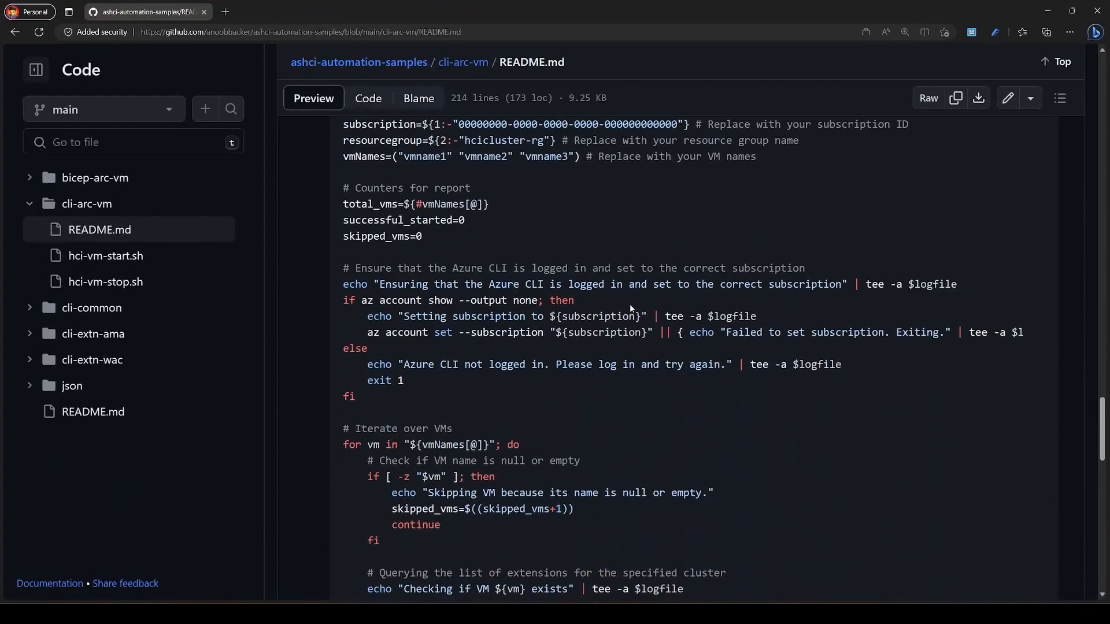
Review the README example and highlight its VM start command.
{"action": "scroll", "scroll_direction": "down", "scroll_amount": 3}
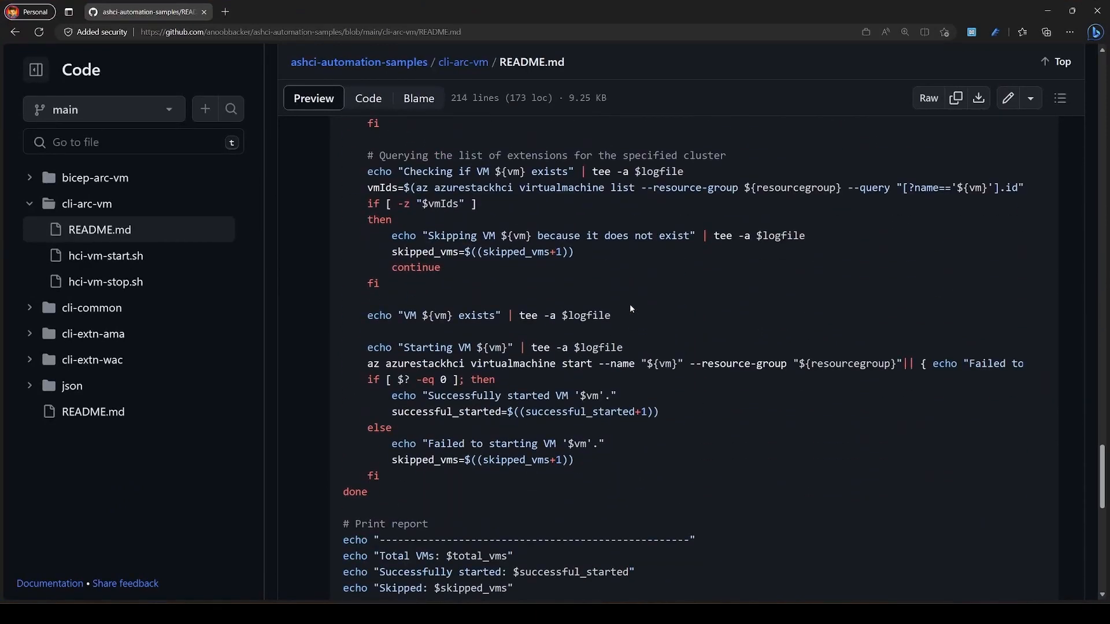
{"action": "left_click_drag", "start_coordinate": [366, 363], "coordinate": [593, 363]}
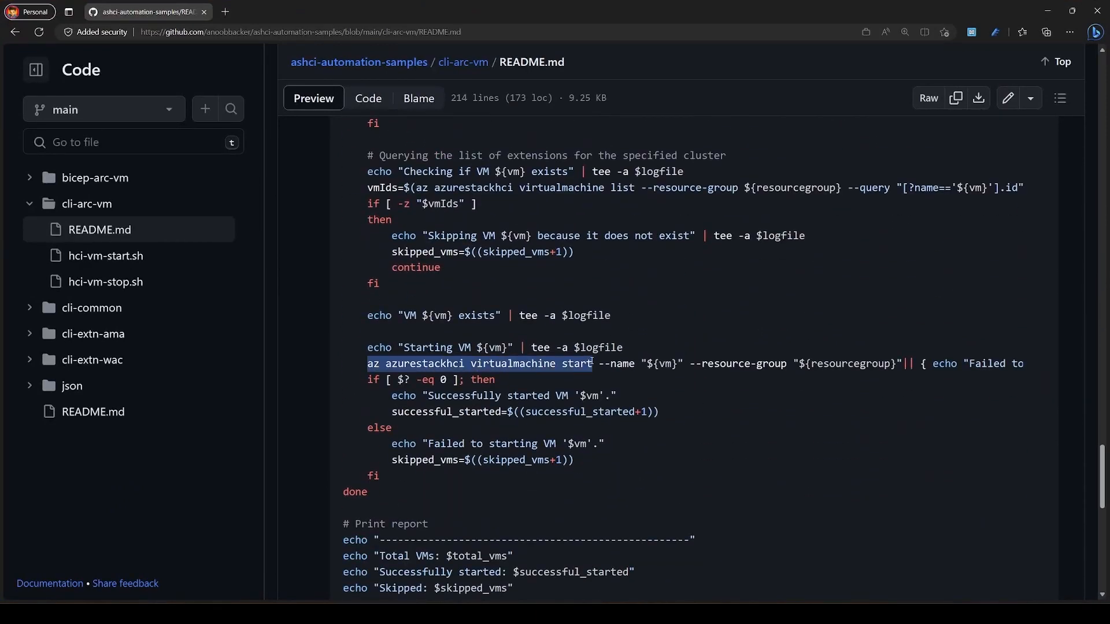
{"action": "scroll", "scroll_direction": "down", "scroll_amount": 3}
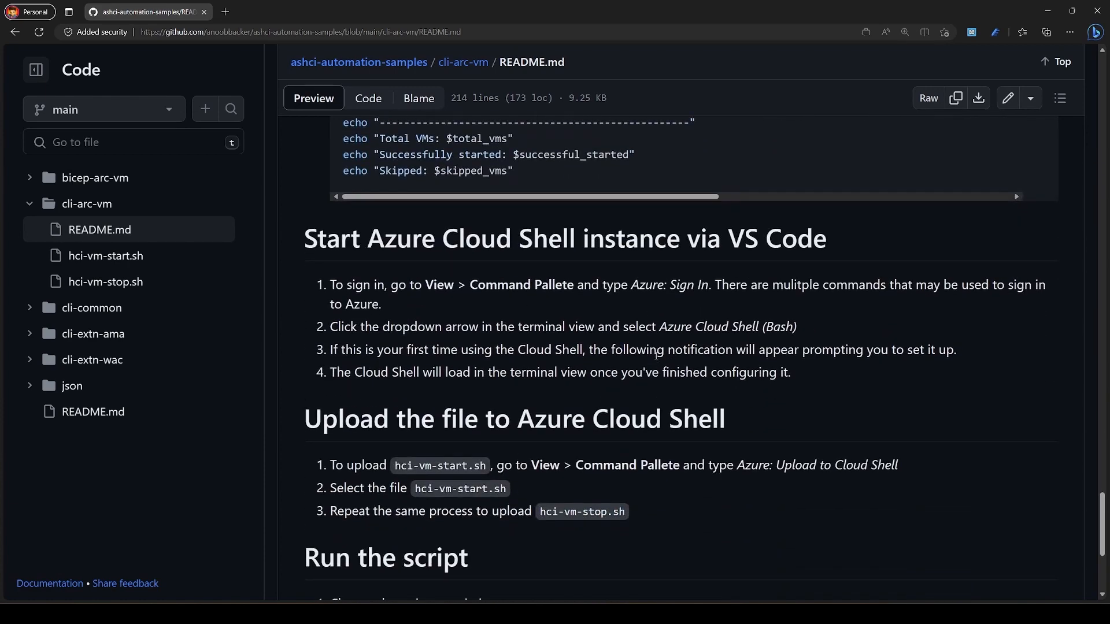
{"action": "scroll", "scroll_direction": "down", "scroll_amount": 3}
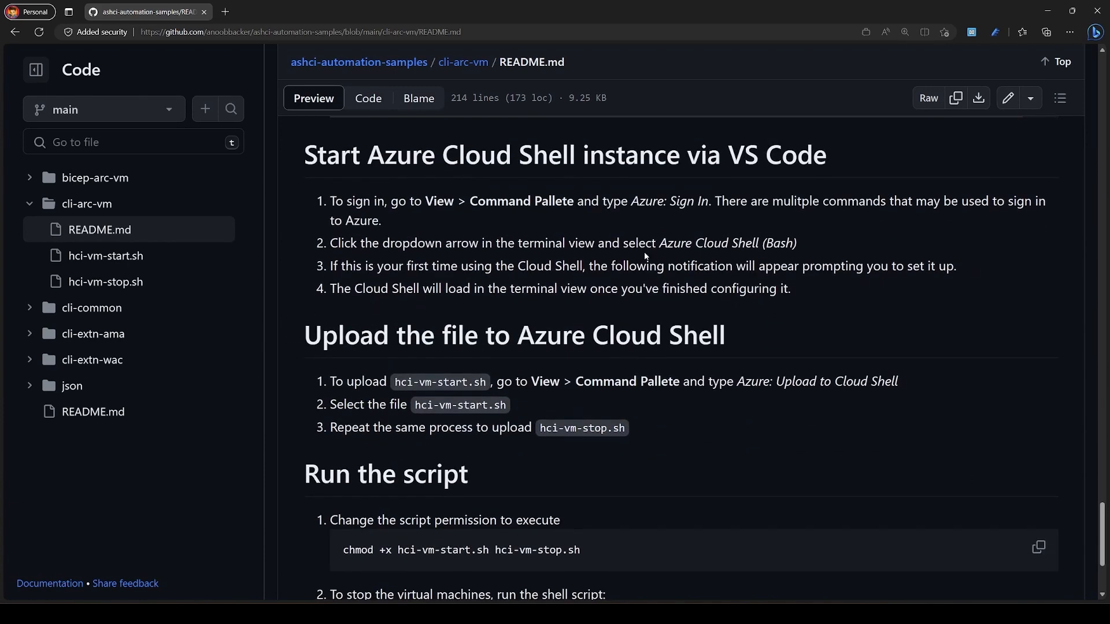
Back in the editor, connect a Bash Azure Cloud Shell terminal and start a script upload.
{"action": "key", "text": "Win+Tab"}
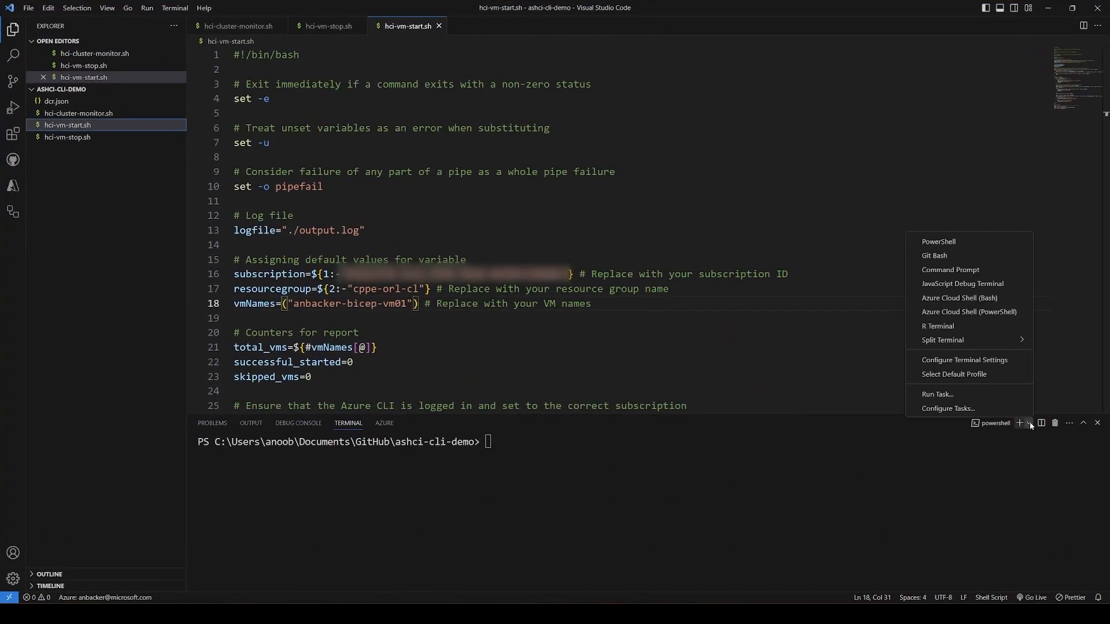
{"action": "left_click", "coordinate": [959, 298]}
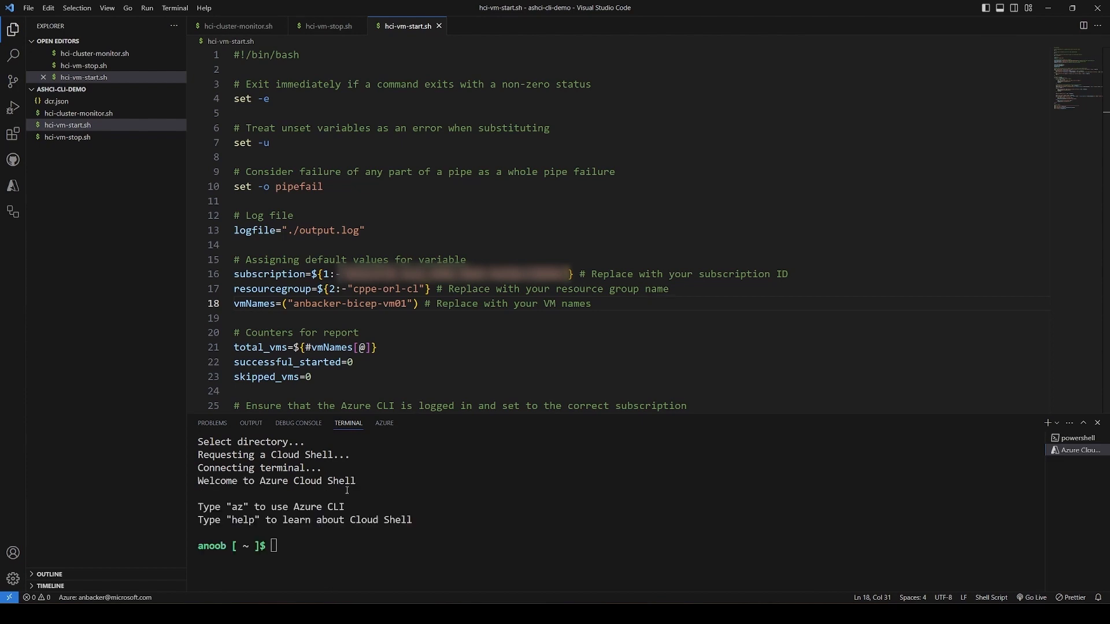
{"action": "mouse_move", "coordinate": [349, 544]}
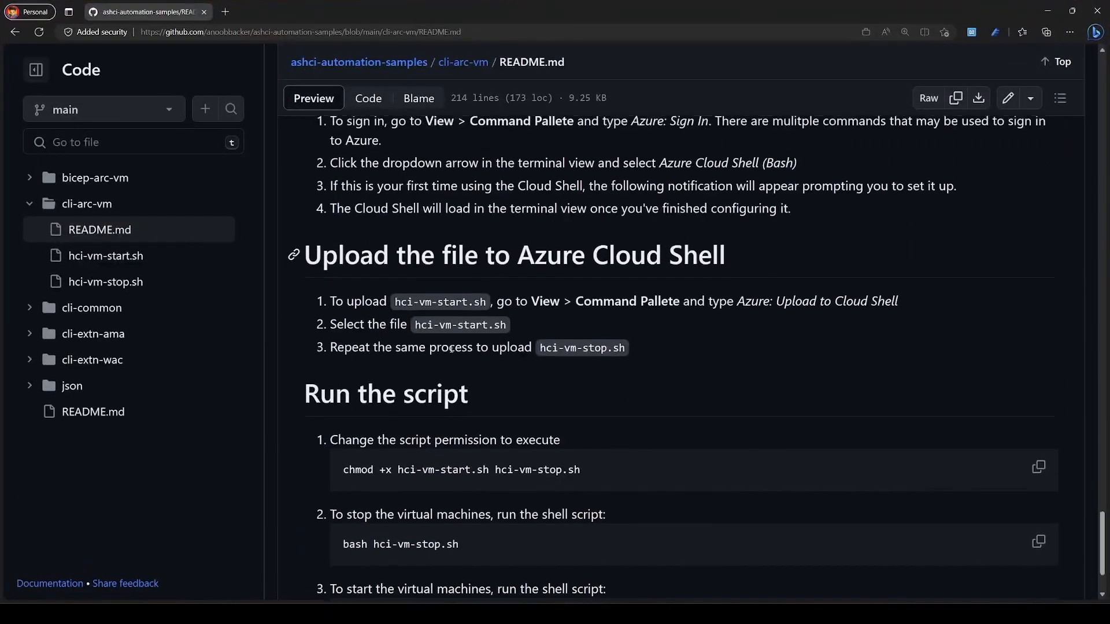
{"action": "scroll", "scroll_direction": "down", "scroll_amount": 3}
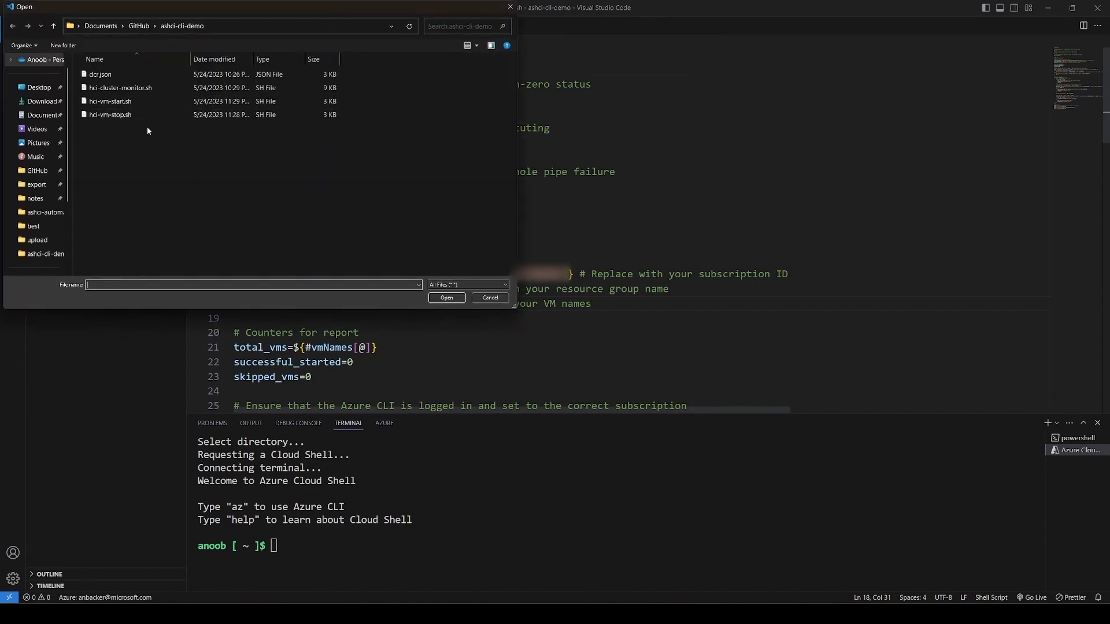
Pick the script file in the Open dialog and confirm its upload to Cloud Shell.
{"action": "left_click", "coordinate": [489, 297]}
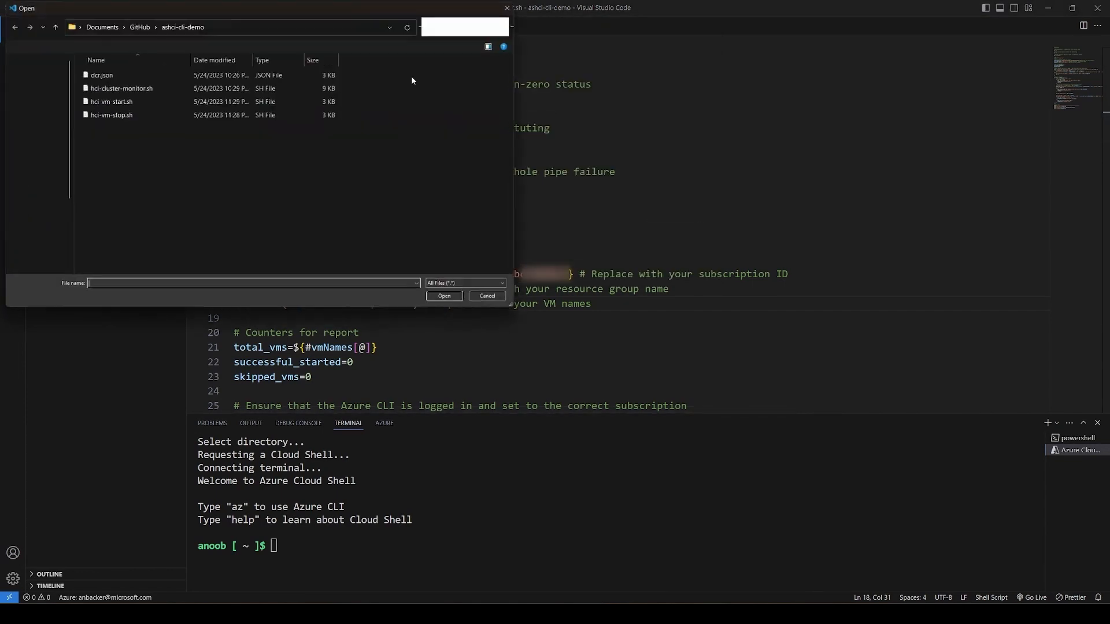
{"action": "left_click", "coordinate": [486, 295]}
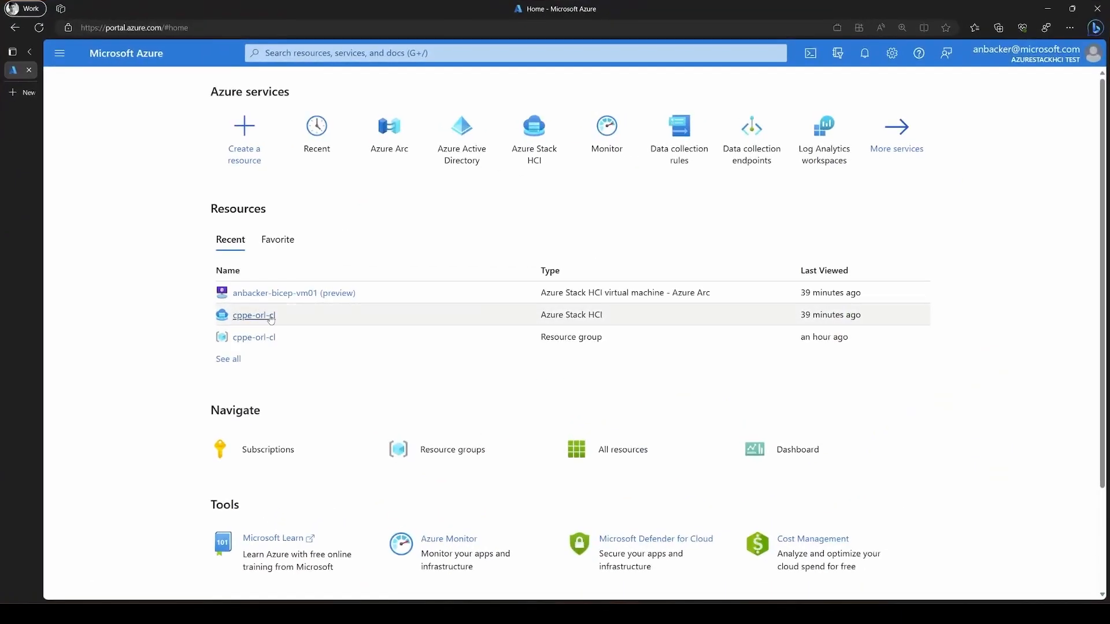
Open cppe-orl-cl's Virtual machines list in the portal and run ./hci-vm-stop.sh in Cloud Shell.
{"action": "left_click", "coordinate": [253, 316]}
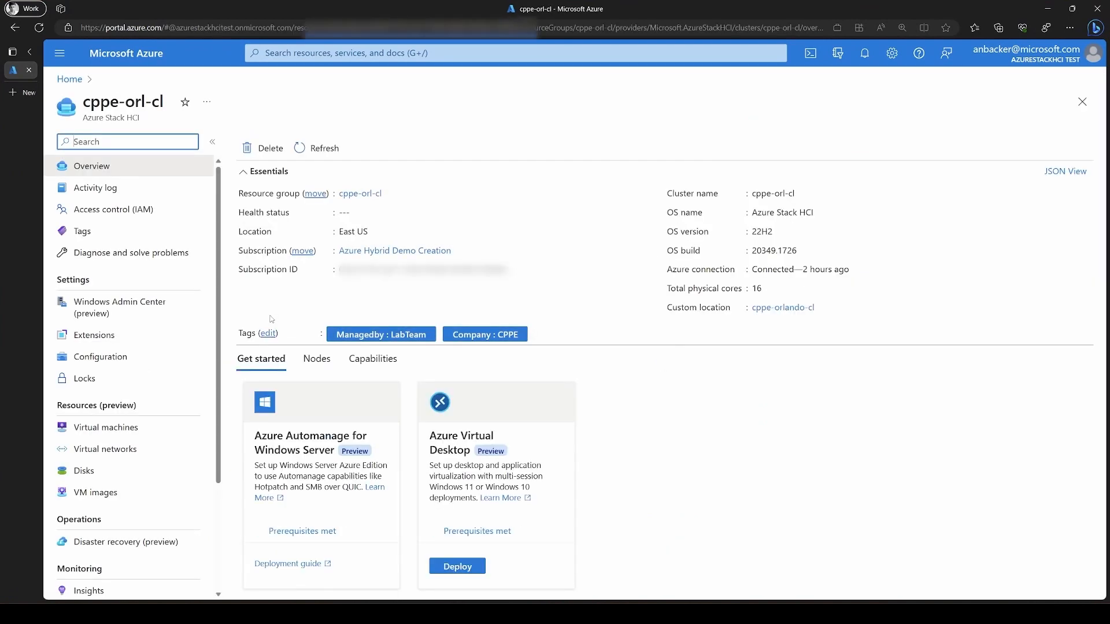
{"action": "left_click", "coordinate": [106, 426]}
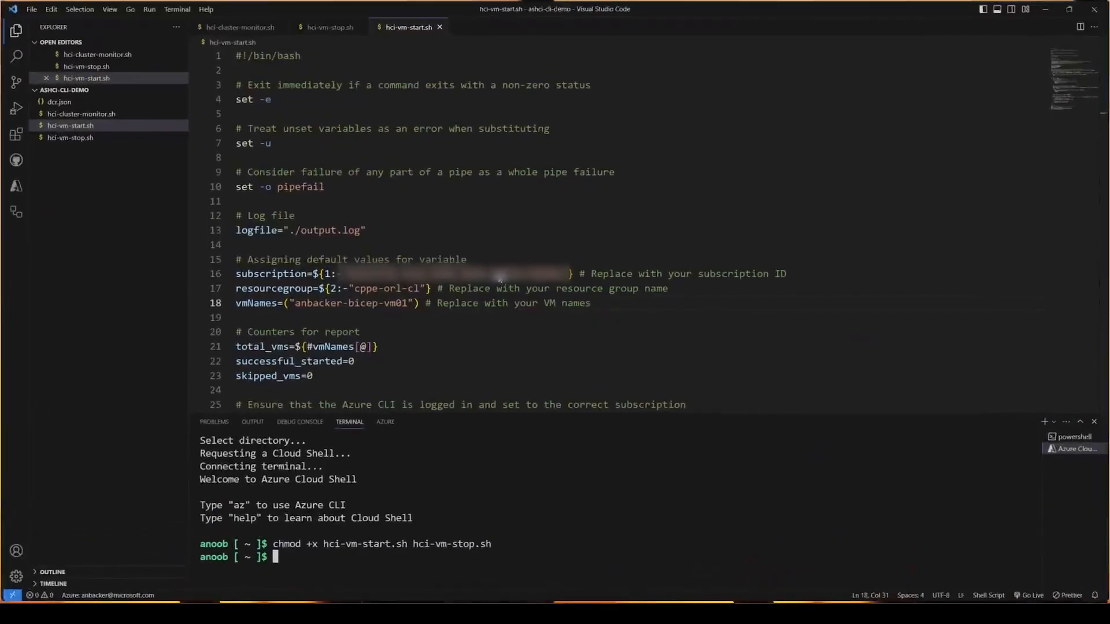
{"action": "type", "text": "./hci"}
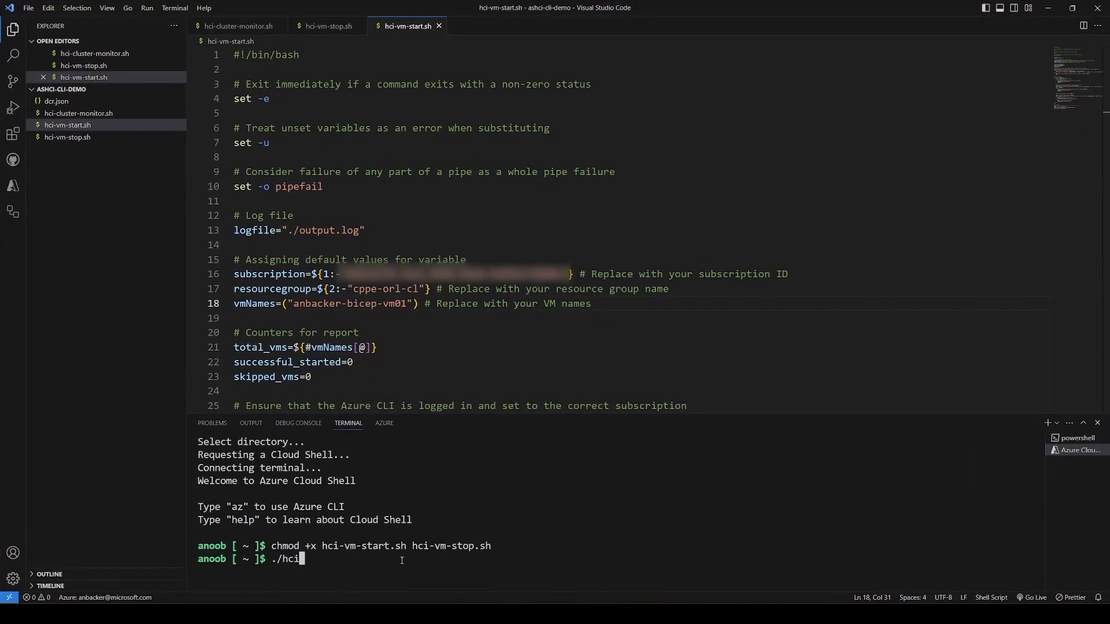
{"action": "type", "text": "vm-sto"}
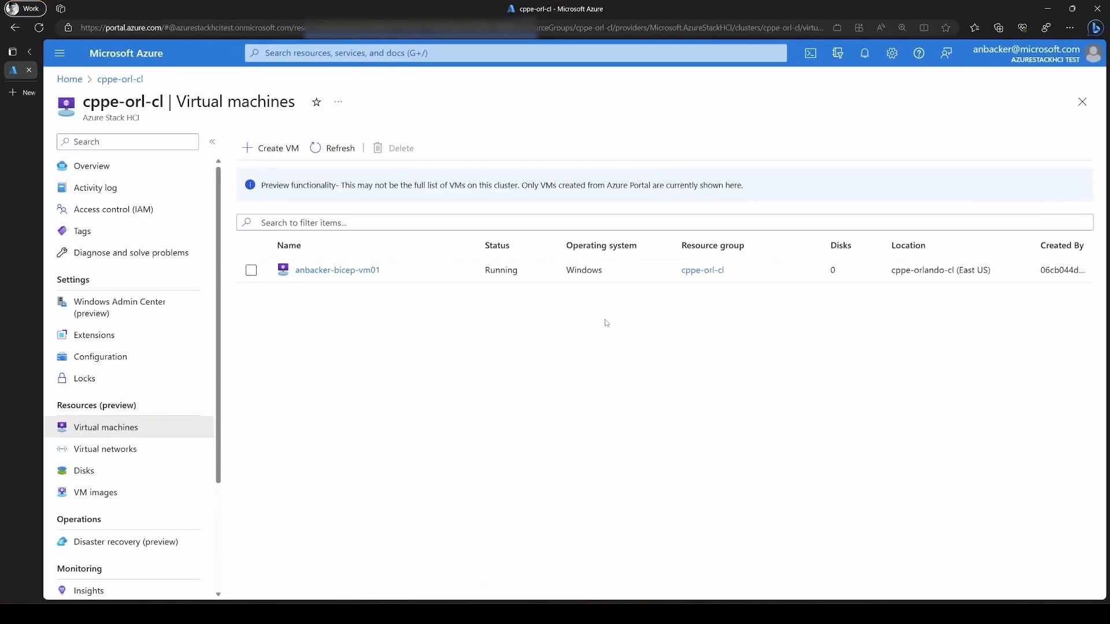
Refresh to see anbacker-bicep-vm01 Stopped, run ./hci-vm-start.sh, then refresh until it shows Running.
{"action": "left_click", "coordinate": [332, 148]}
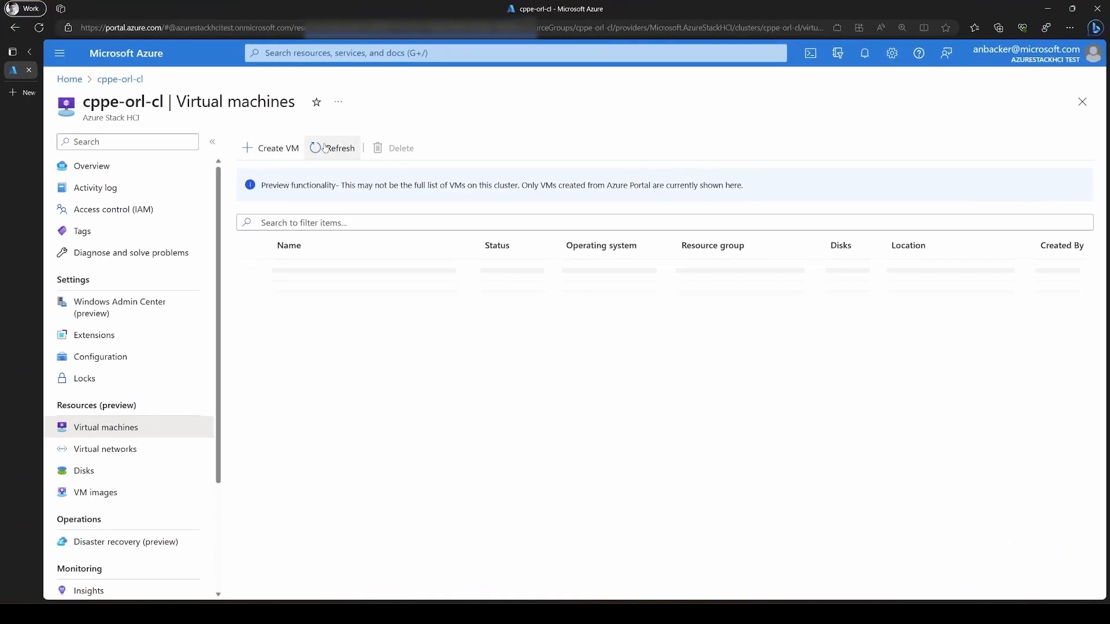
{"action": "left_click", "coordinate": [339, 148]}
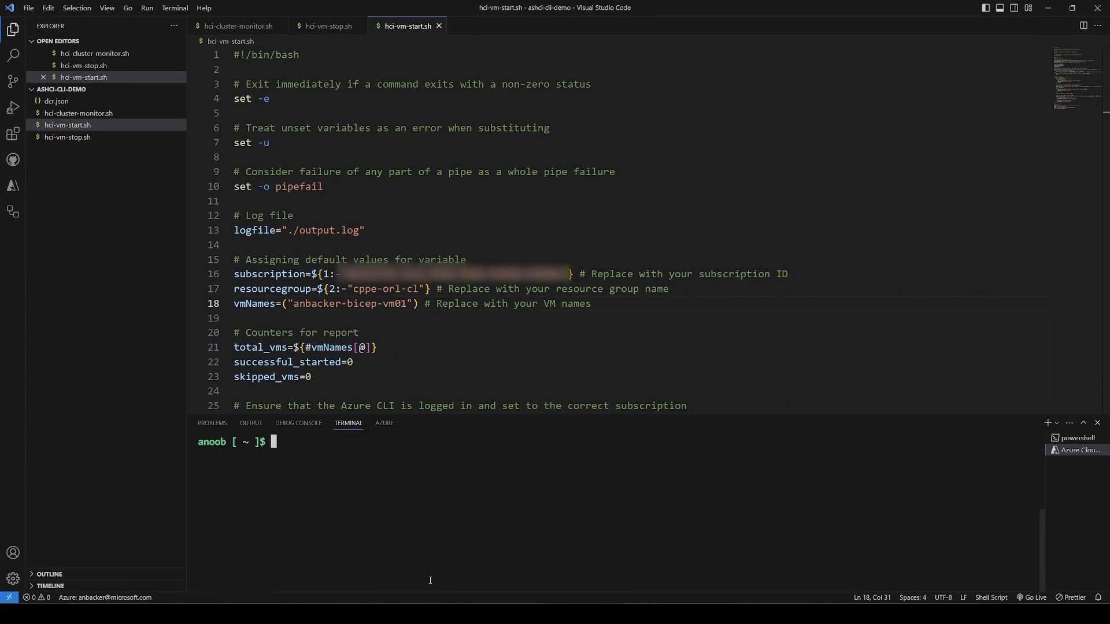
{"action": "type", "text": "./"}
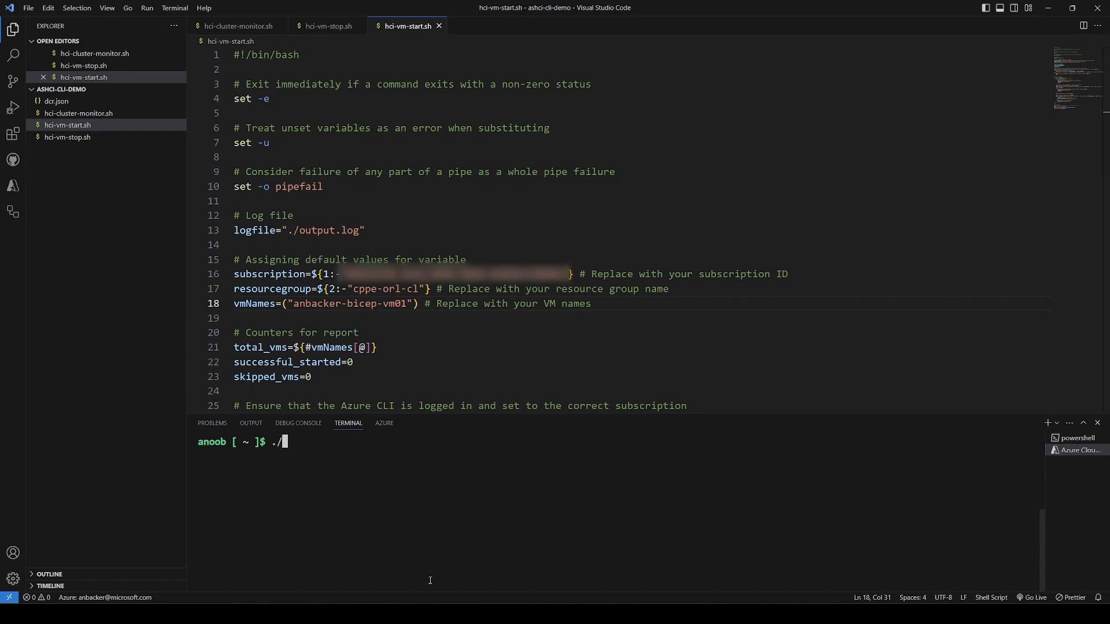
{"action": "type", "text": "hci-vm"}
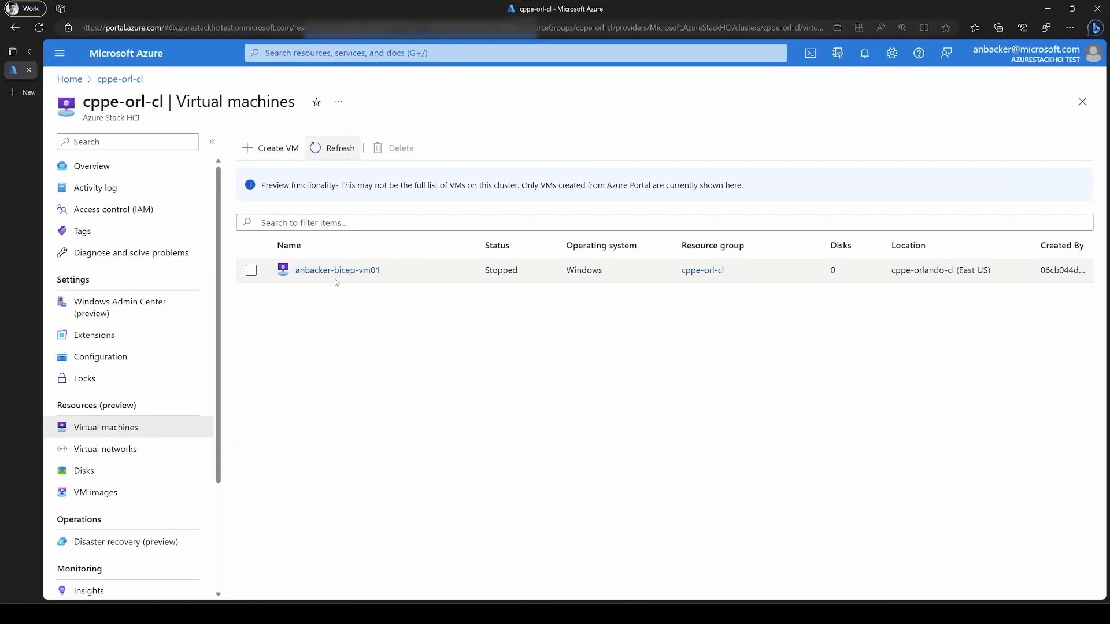
{"action": "left_click", "coordinate": [339, 148]}
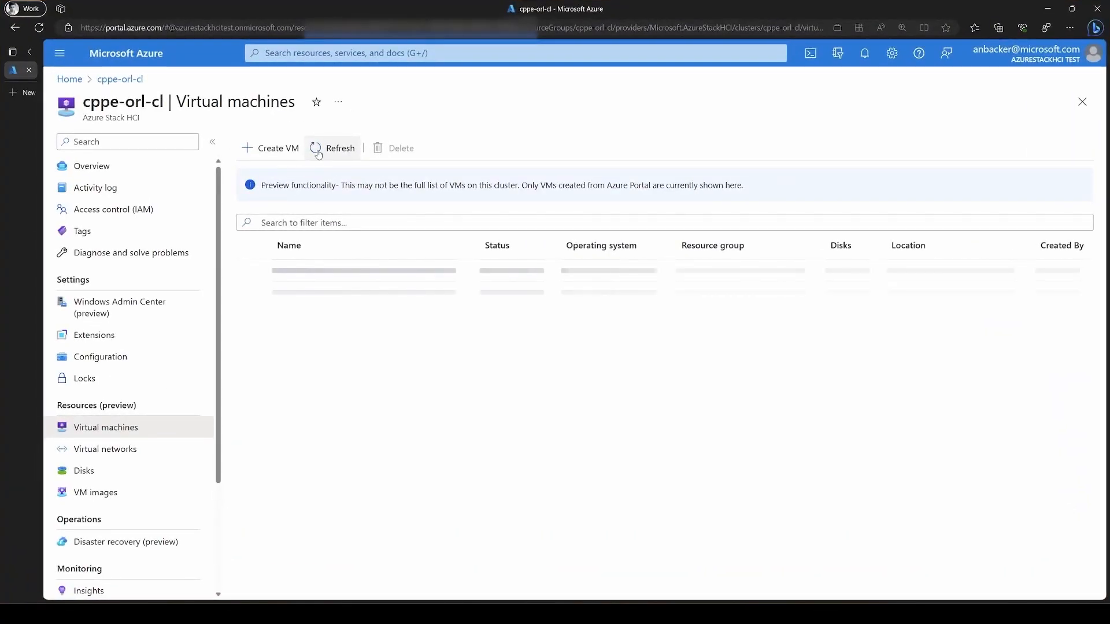
{"action": "left_click", "coordinate": [333, 148]}
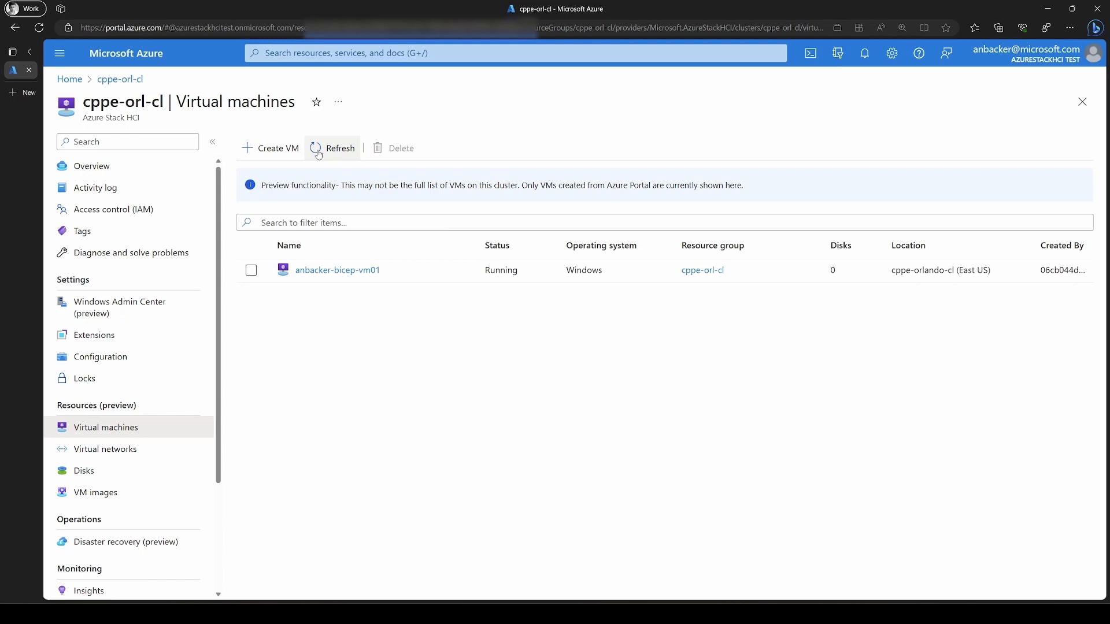